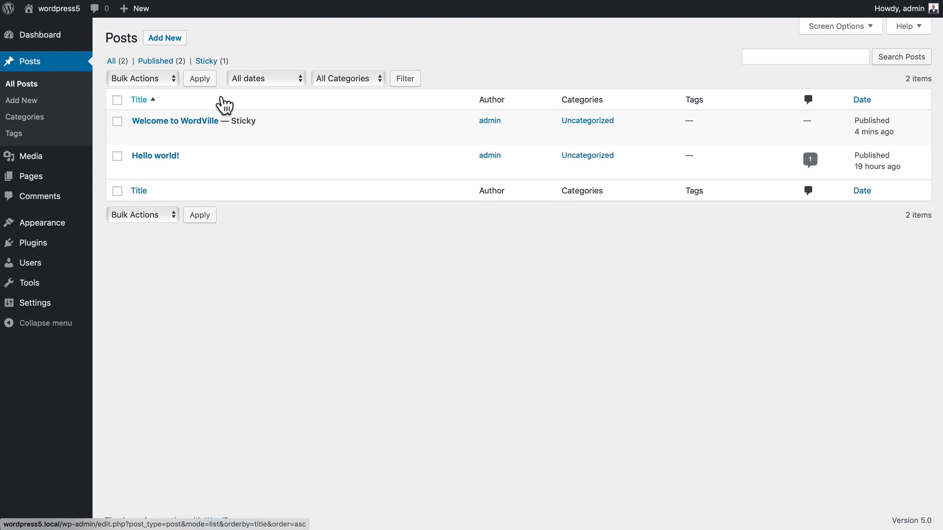
{"action": "mouse_move", "coordinate": [250, 108]}
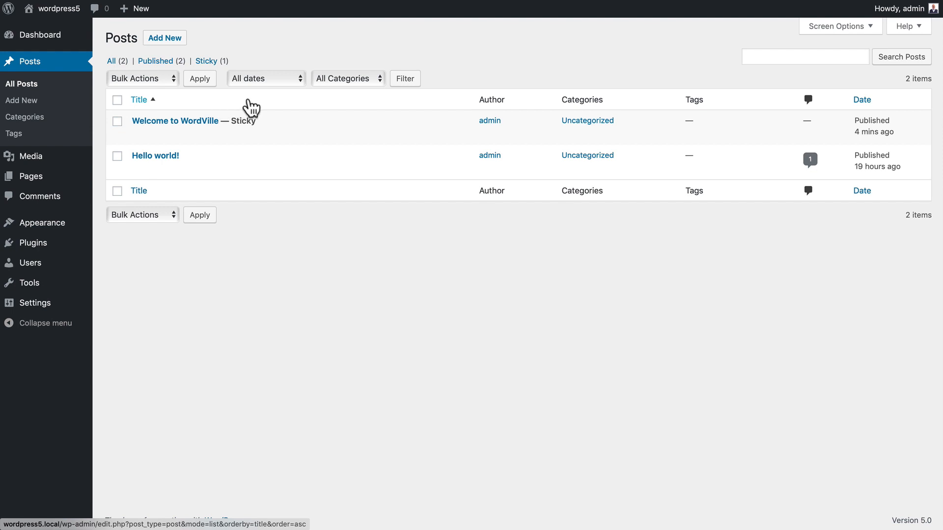
{"action": "mouse_move", "coordinate": [375, 241]}
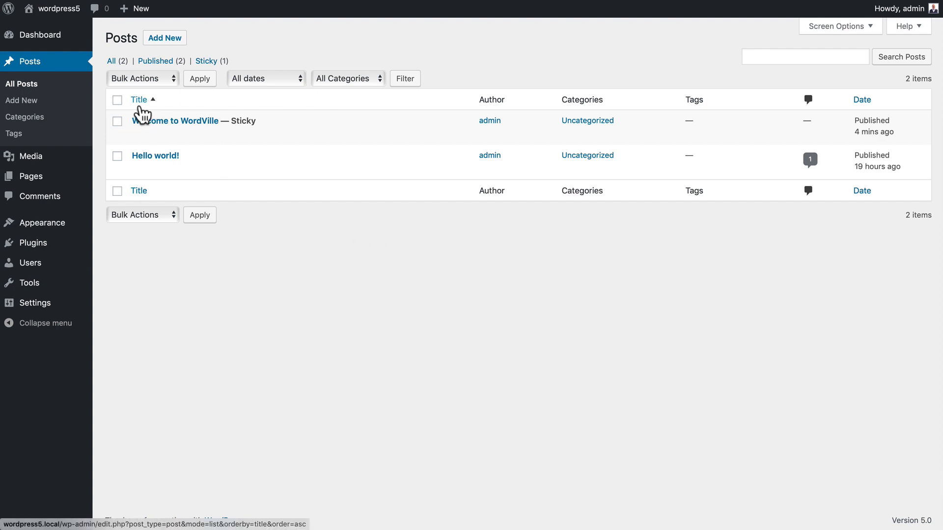
{"action": "mouse_move", "coordinate": [571, 102]}
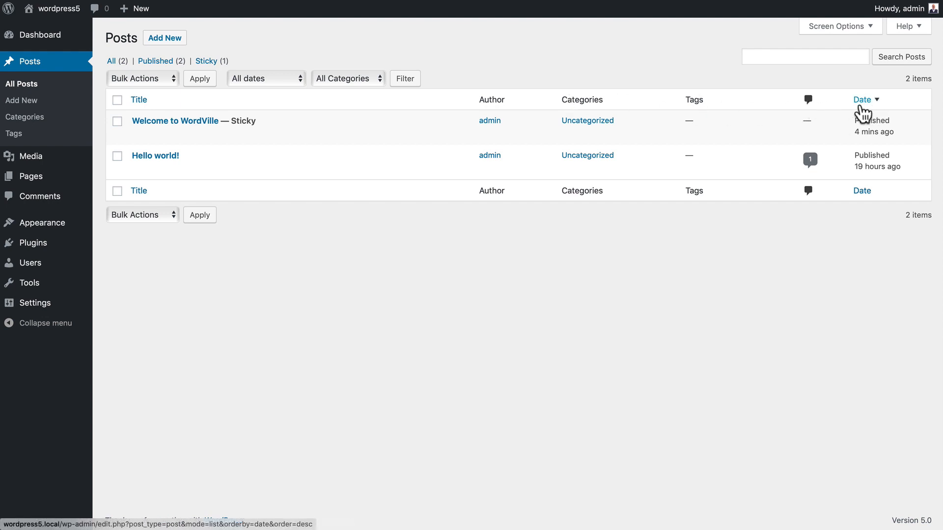
Step: Sort the posts by title descending so Welcome to WordVille comes first
{"action": "left_click", "coordinate": [138, 100]}
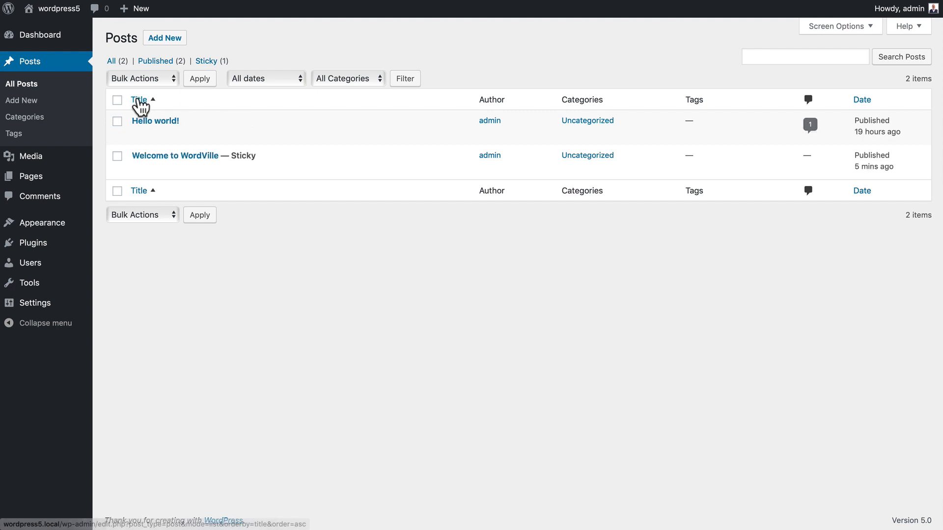
{"action": "left_click", "coordinate": [138, 99]}
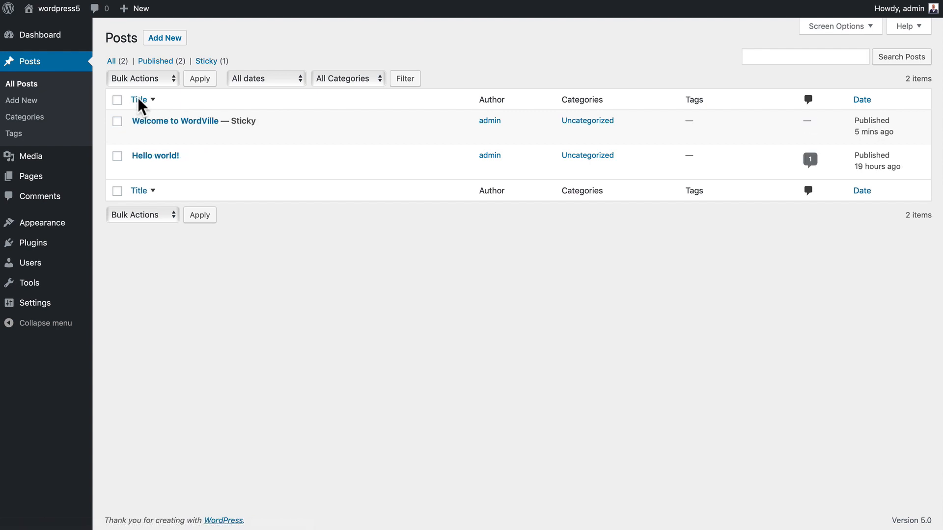
{"action": "mouse_move", "coordinate": [174, 120]}
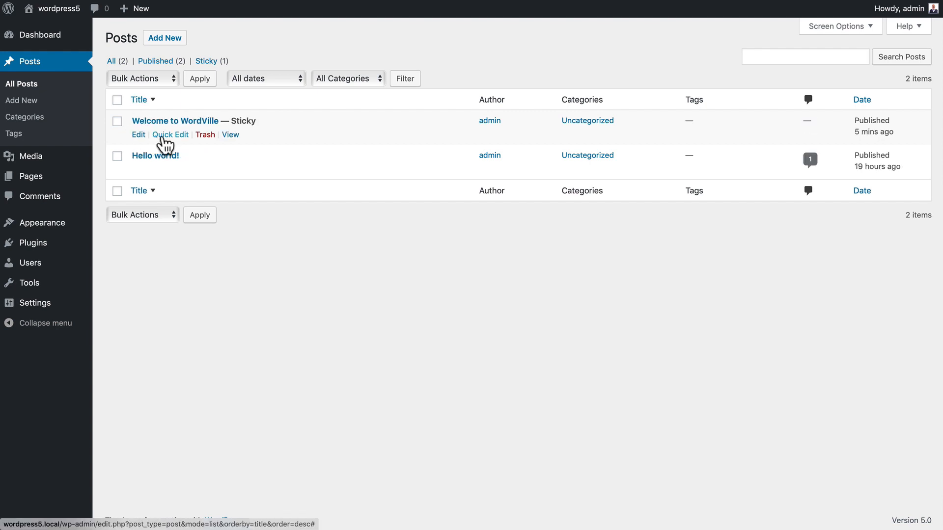
{"action": "mouse_move", "coordinate": [230, 135]}
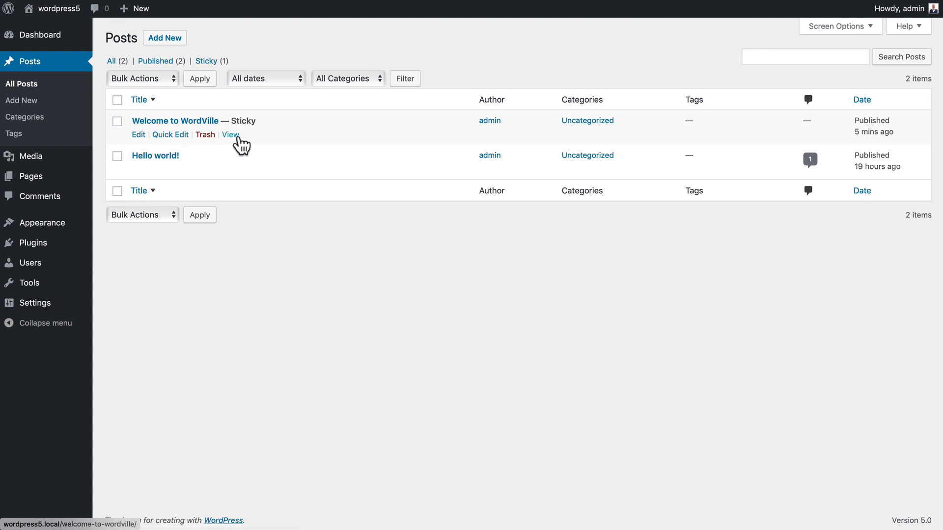
{"action": "mouse_move", "coordinate": [198, 147]}
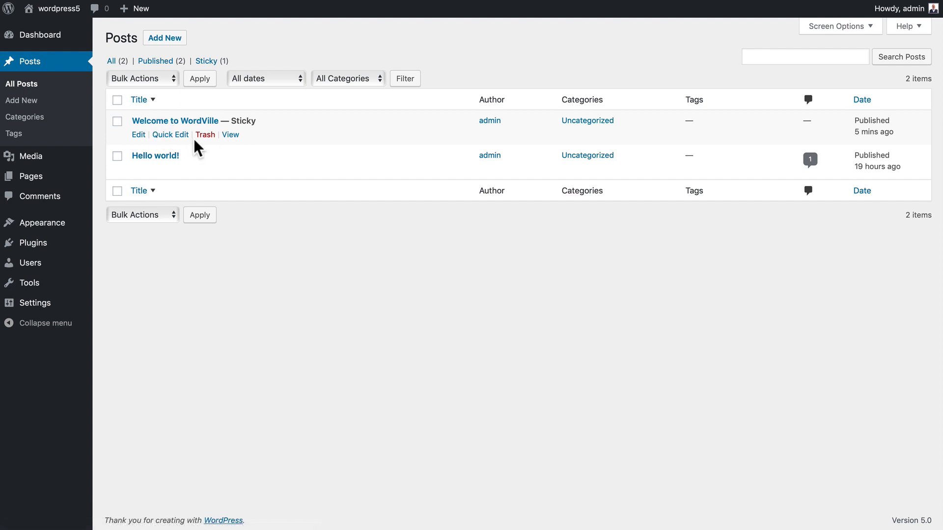
{"action": "mouse_move", "coordinate": [489, 120]}
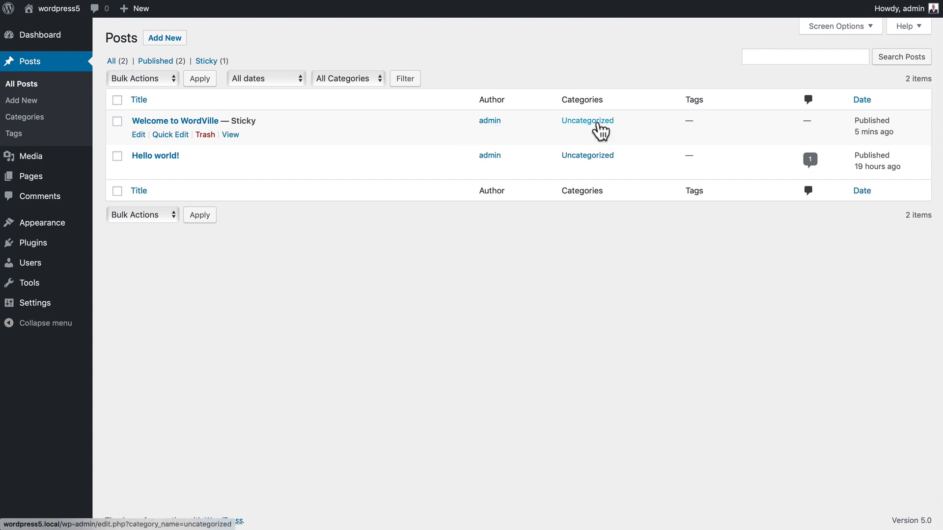
{"action": "mouse_move", "coordinate": [585, 128]}
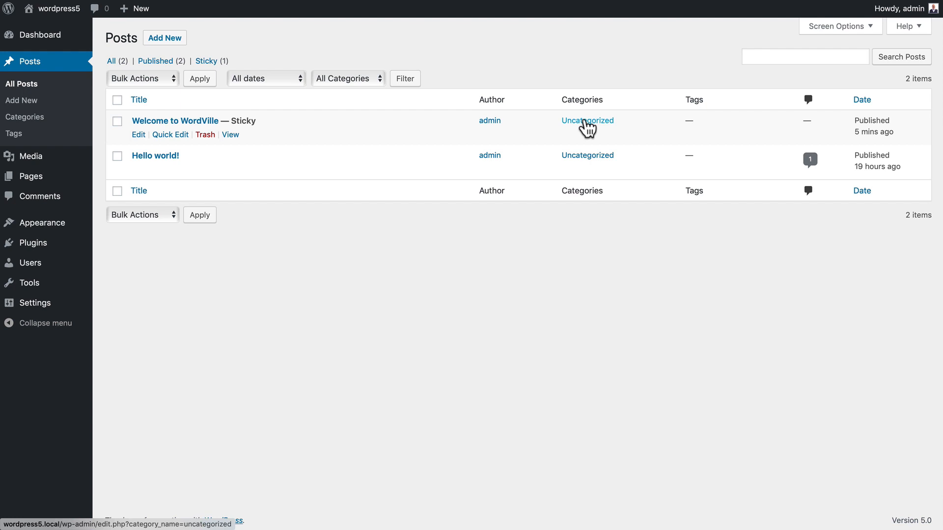
{"action": "mouse_move", "coordinate": [756, 56]}
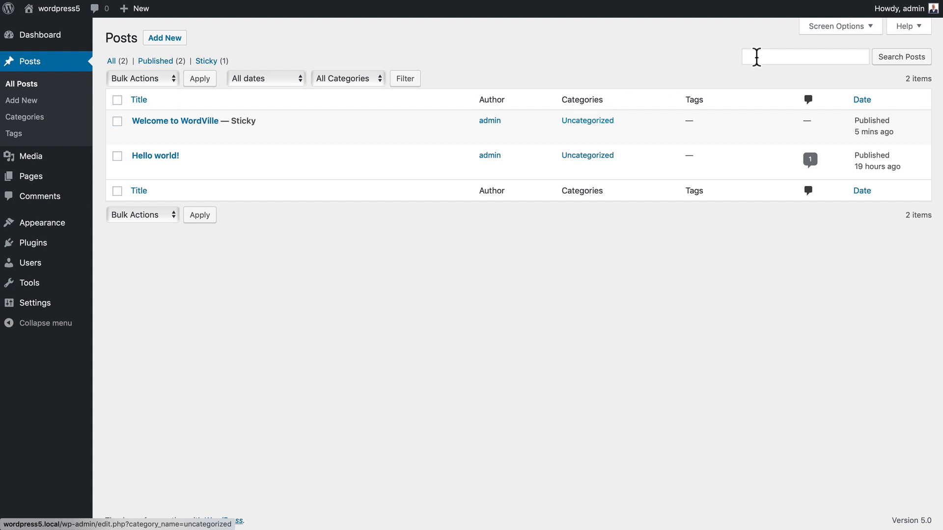
{"action": "left_click", "coordinate": [805, 56]}
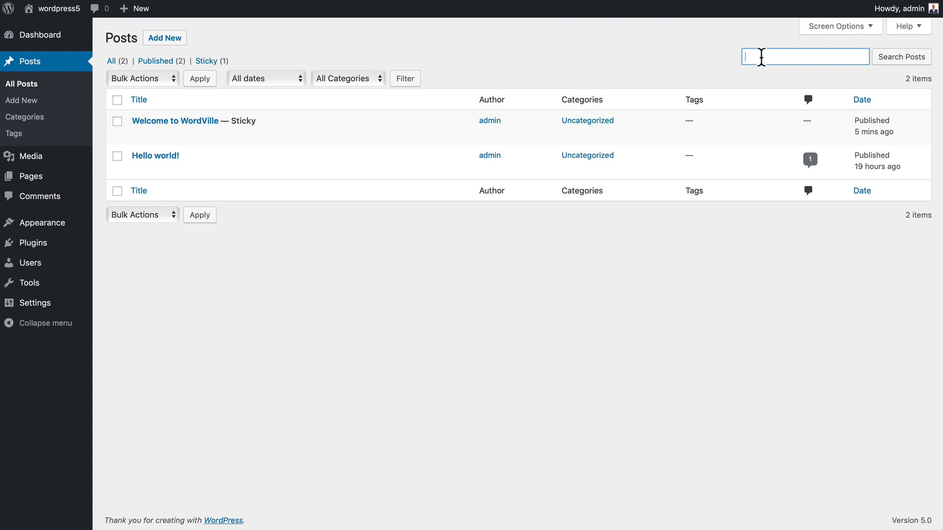
{"action": "mouse_move", "coordinate": [169, 89]}
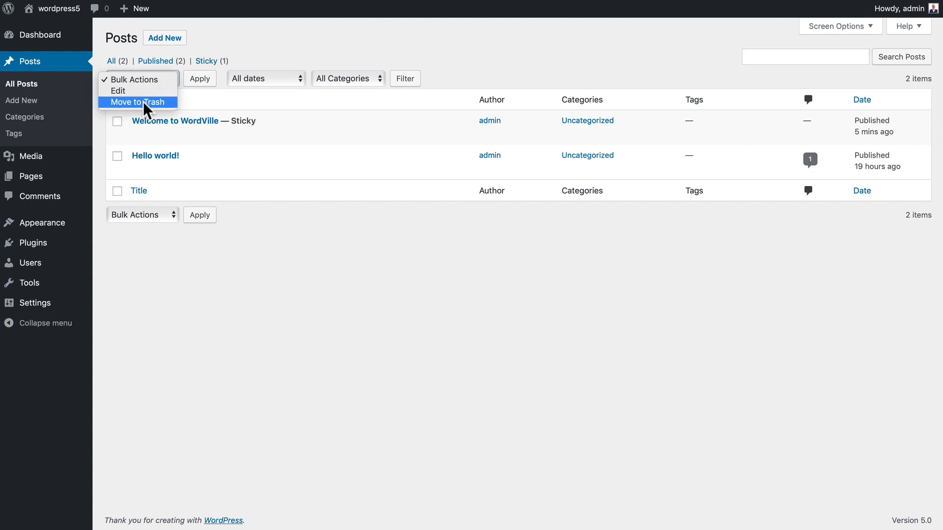
{"action": "mouse_move", "coordinate": [121, 158]}
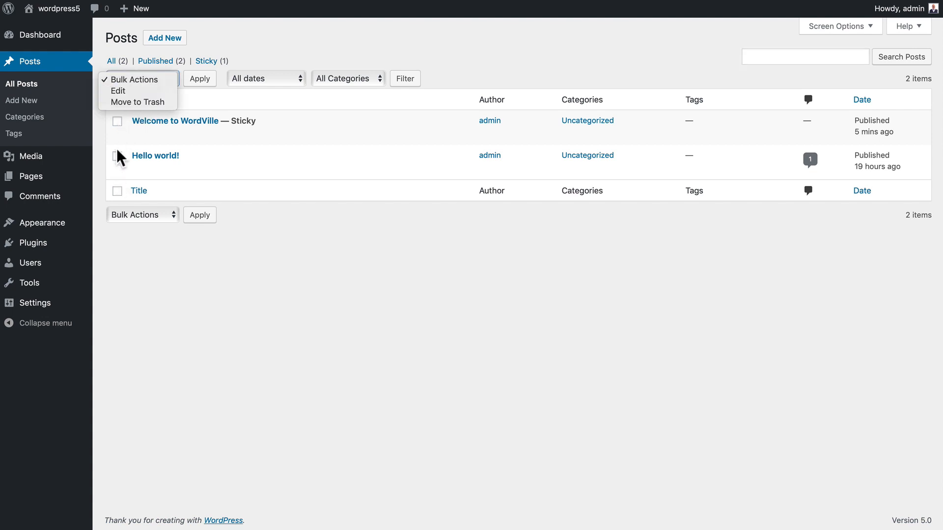
{"action": "mouse_move", "coordinate": [192, 168]}
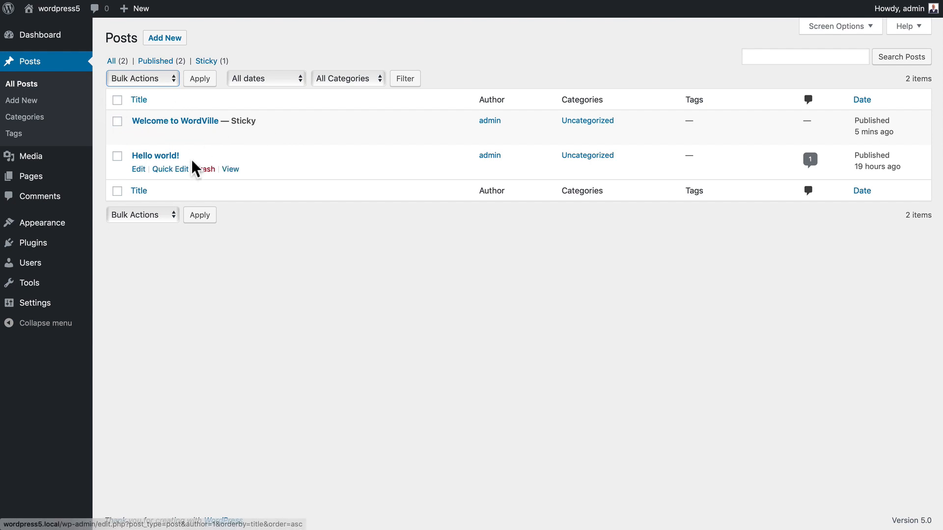
{"action": "mouse_move", "coordinate": [569, 77]}
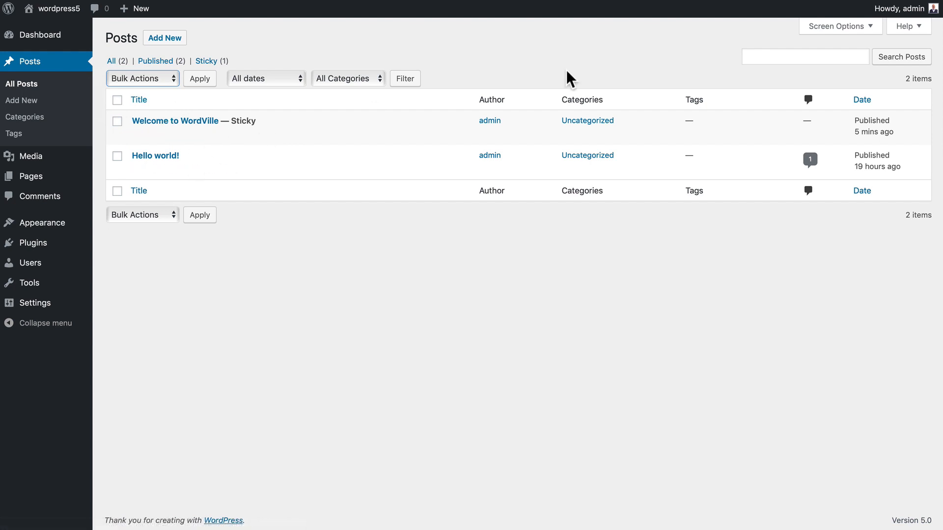
{"action": "mouse_move", "coordinate": [835, 37]}
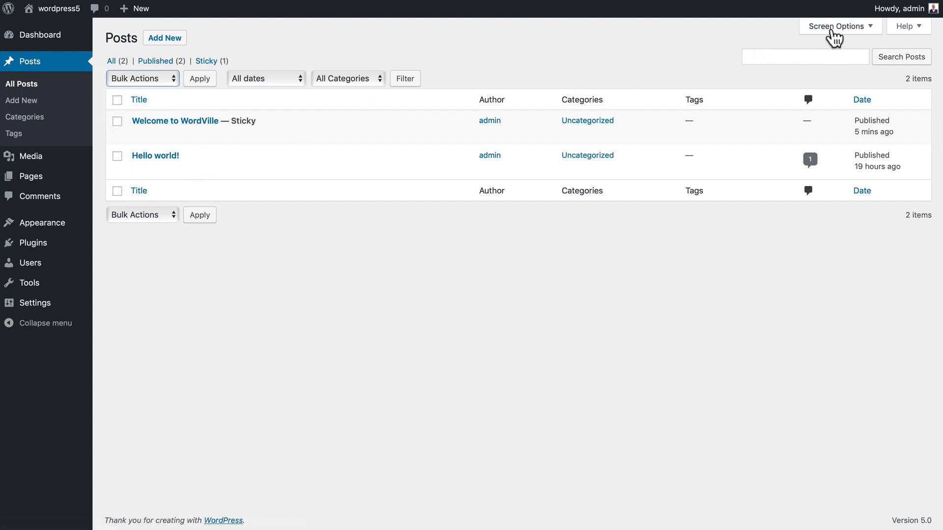
Step: Expand Screen Options showing five columns, 20 items per page and list view
{"action": "left_click", "coordinate": [836, 26]}
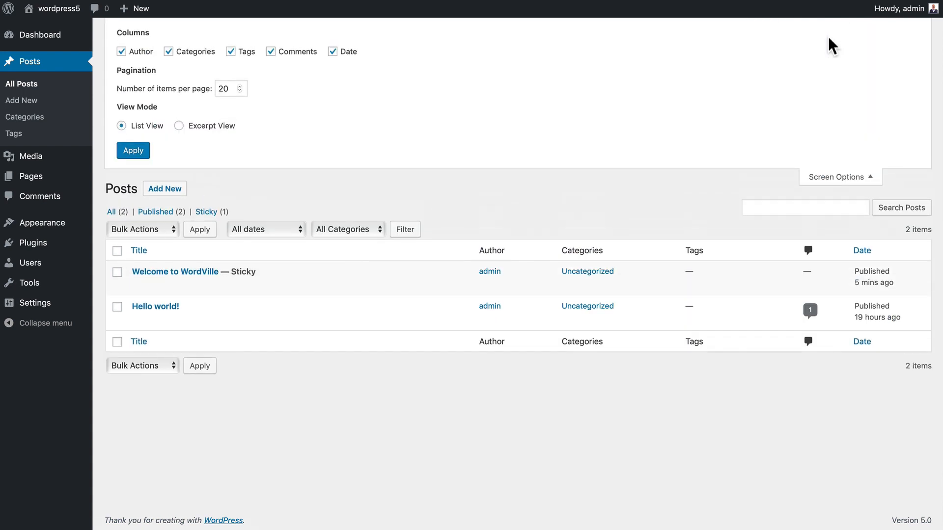
{"action": "mouse_move", "coordinate": [311, 68]}
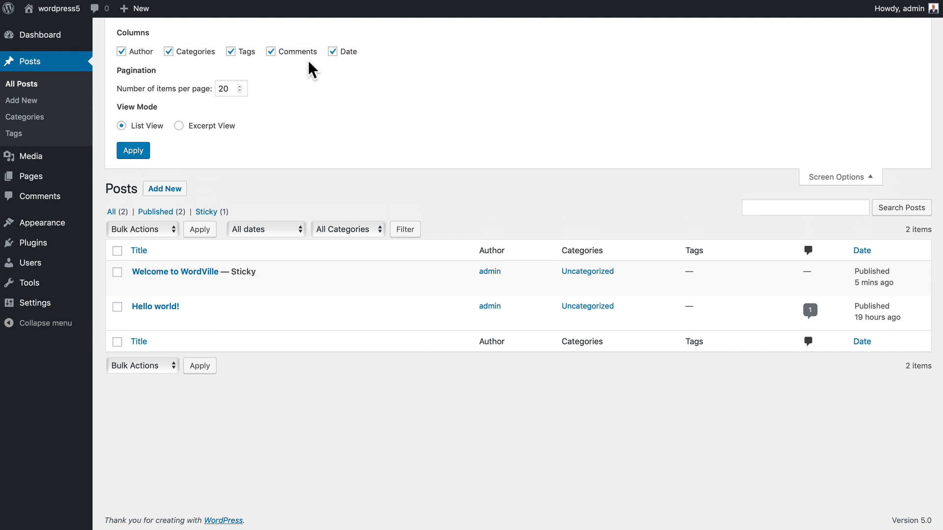
{"action": "mouse_move", "coordinate": [121, 51]}
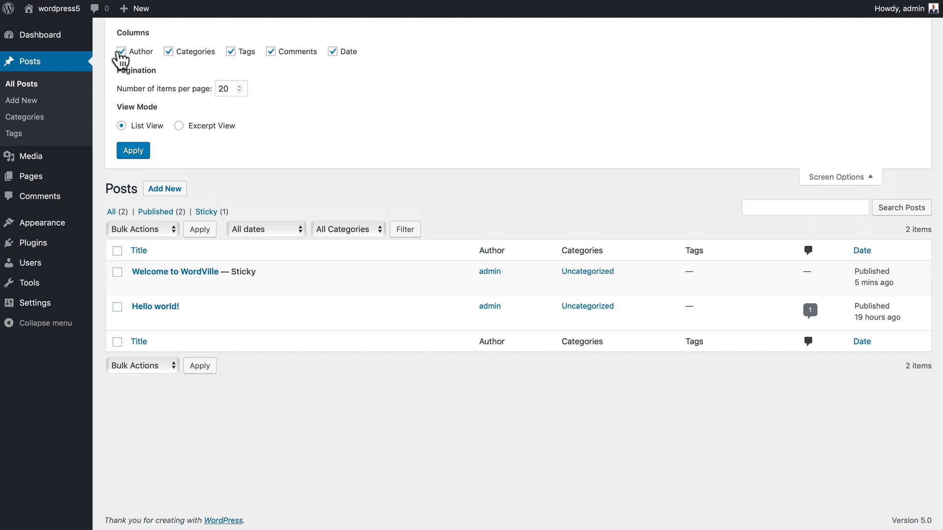
{"action": "mouse_move", "coordinate": [121, 58]}
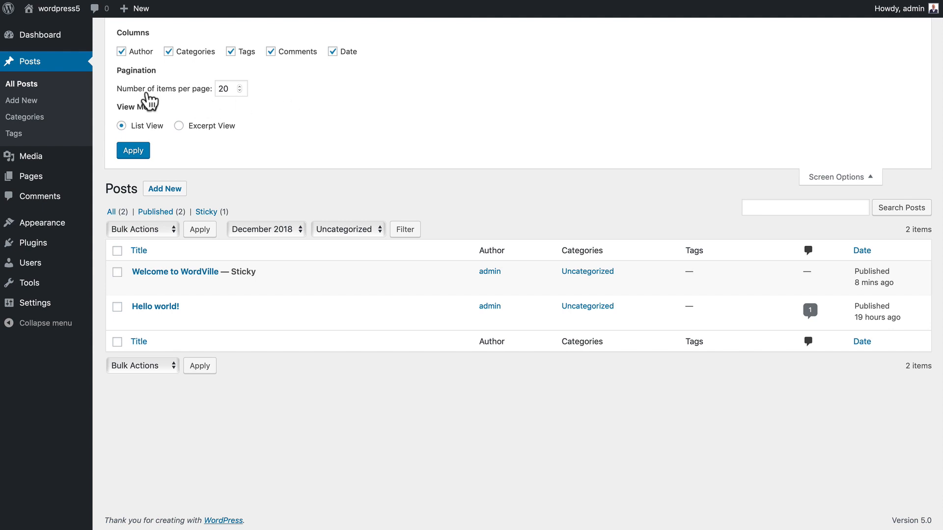
{"action": "mouse_move", "coordinate": [215, 132]}
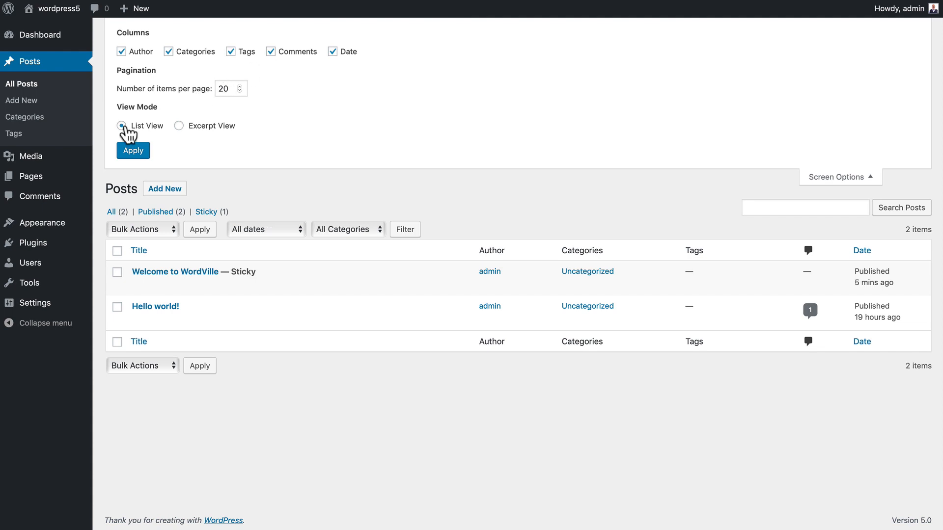
{"action": "mouse_move", "coordinate": [183, 130]}
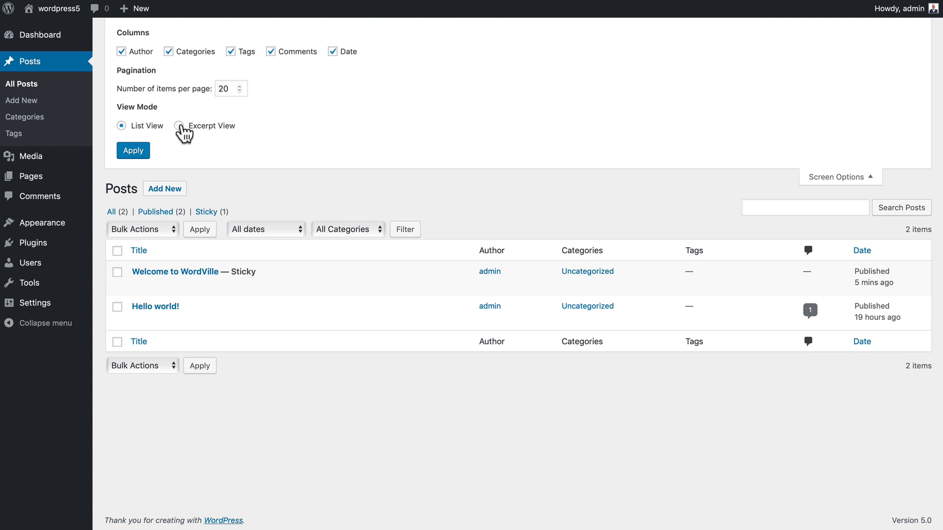
Step: Toggle the excerpt view option, then close Screen Options to return to the posts list
{"action": "left_click", "coordinate": [133, 150]}
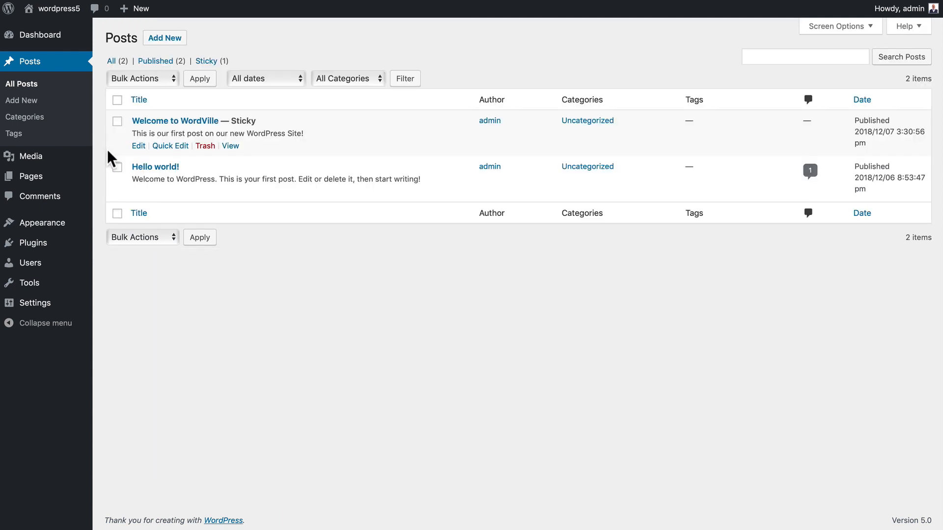
{"action": "mouse_move", "coordinate": [298, 148]}
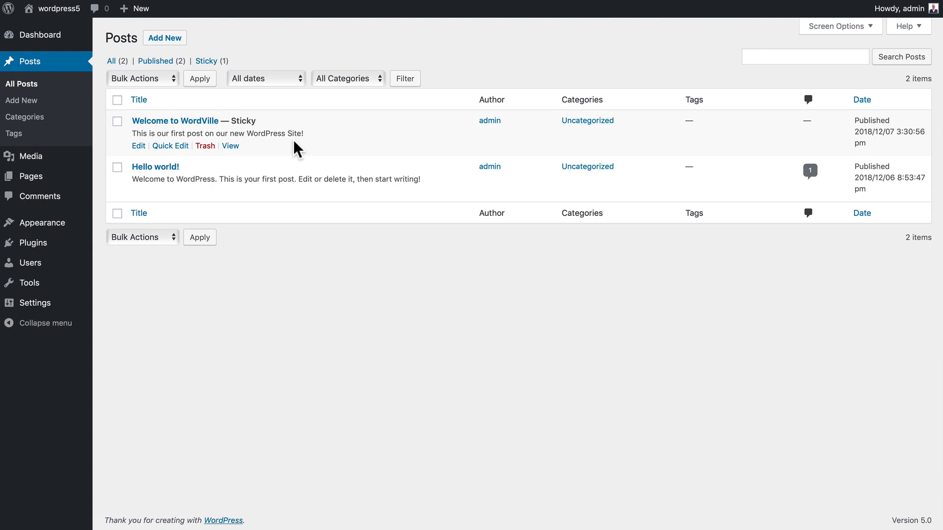
{"action": "left_click", "coordinate": [837, 26]}
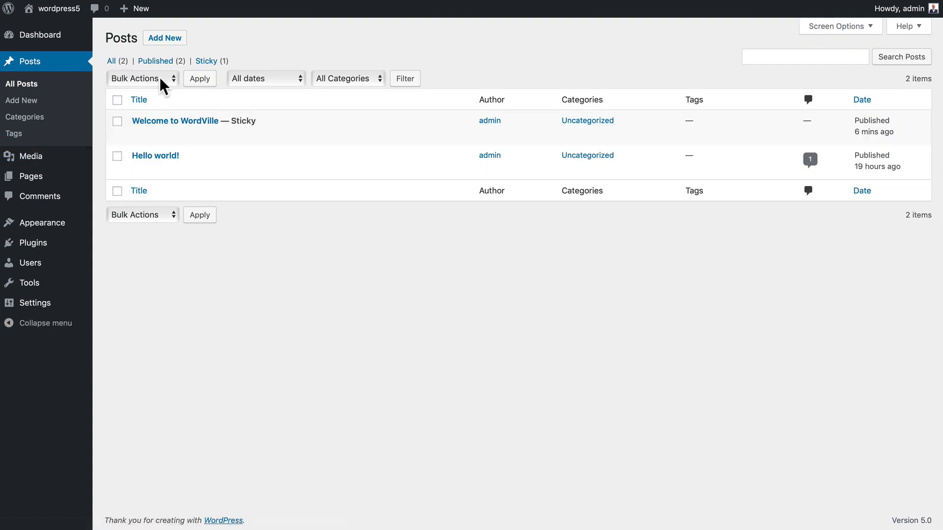
{"action": "mouse_move", "coordinate": [112, 60]}
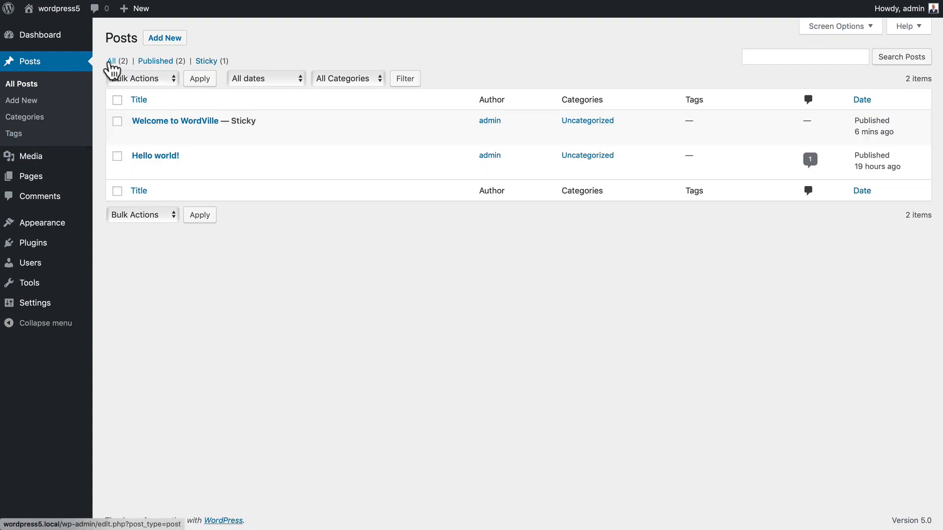
{"action": "mouse_move", "coordinate": [155, 61]}
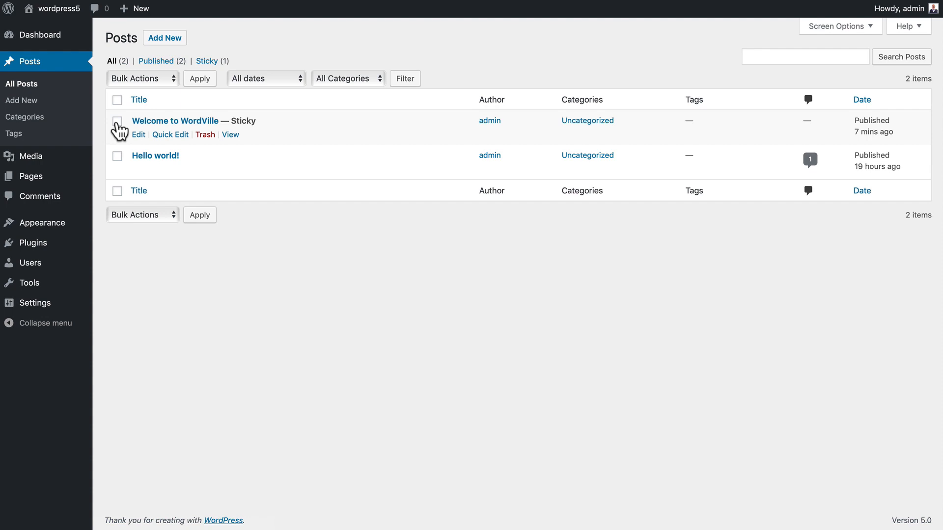
Step: Select both posts with the header checkbox
{"action": "left_click", "coordinate": [142, 78]}
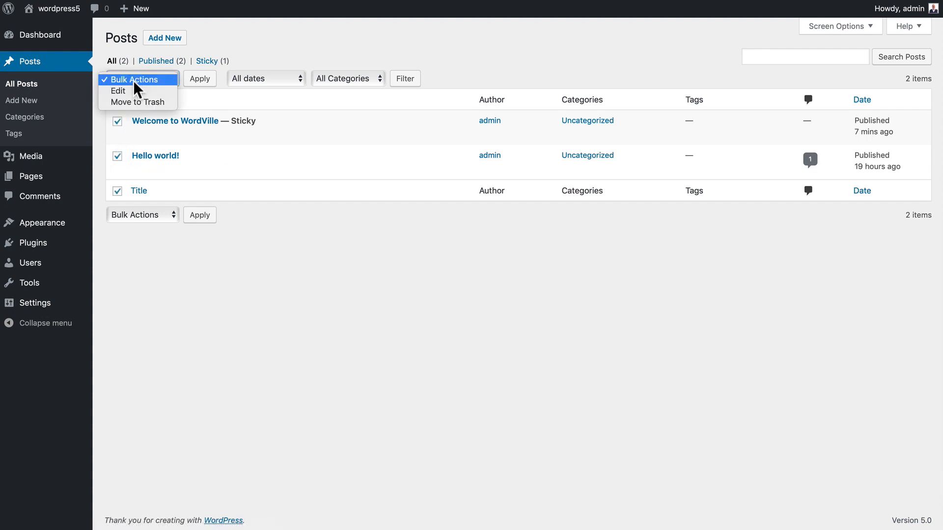
{"action": "mouse_move", "coordinate": [138, 102]}
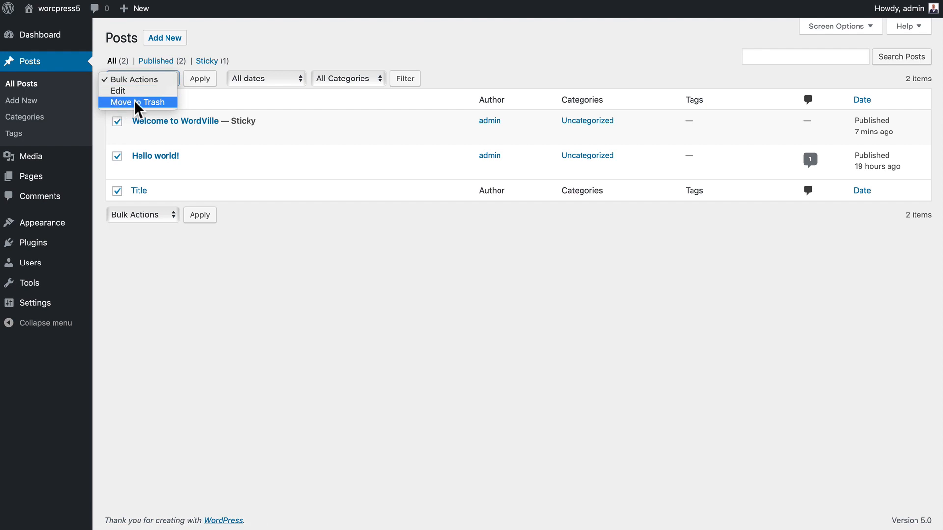
{"action": "mouse_move", "coordinate": [133, 79]}
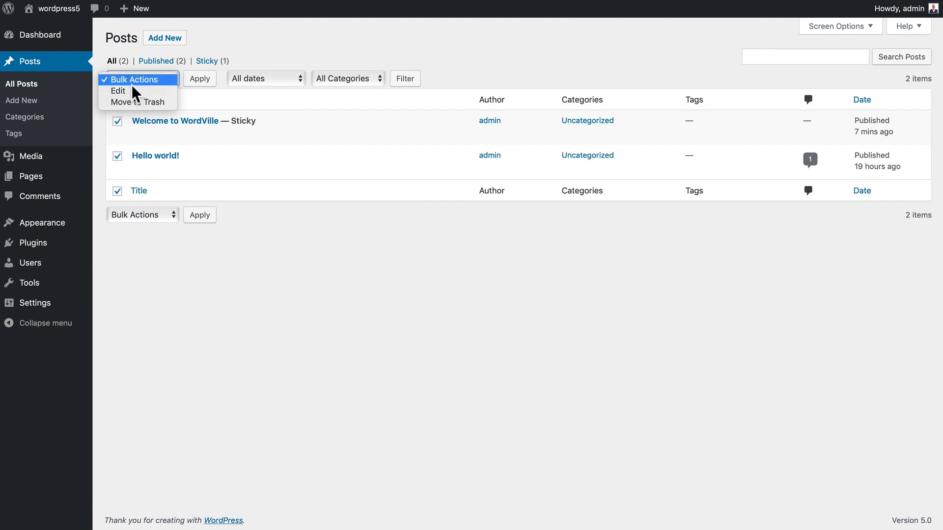
Step: Open bulk edit and review Author, Comments and Status dropdowns, leaving all unchanged
{"action": "left_click", "coordinate": [117, 91]}
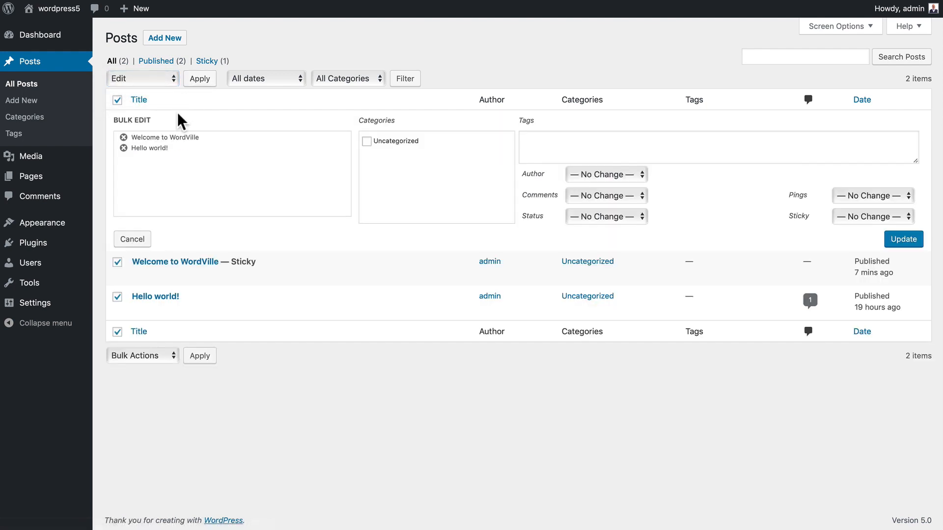
{"action": "left_click", "coordinate": [606, 175]}
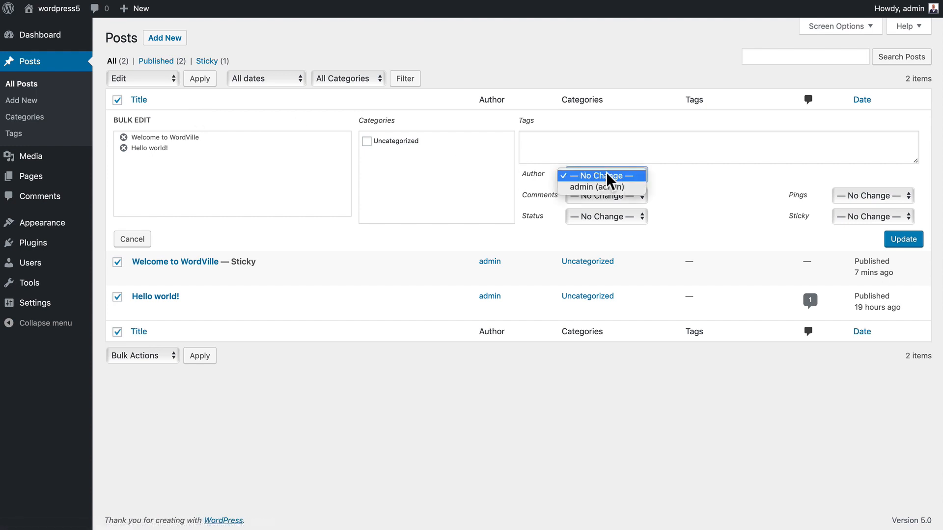
{"action": "left_click", "coordinate": [606, 195]}
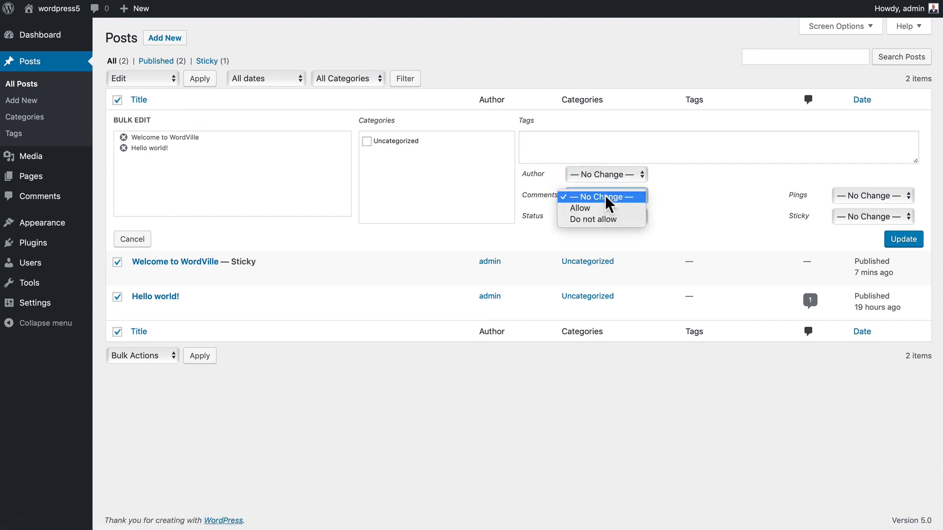
{"action": "left_click", "coordinate": [601, 217]}
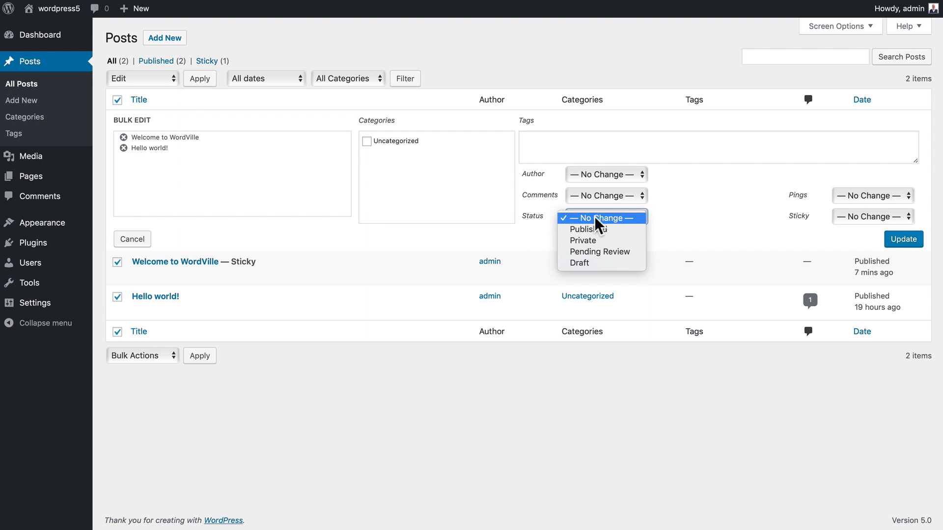
{"action": "left_click", "coordinate": [600, 217]}
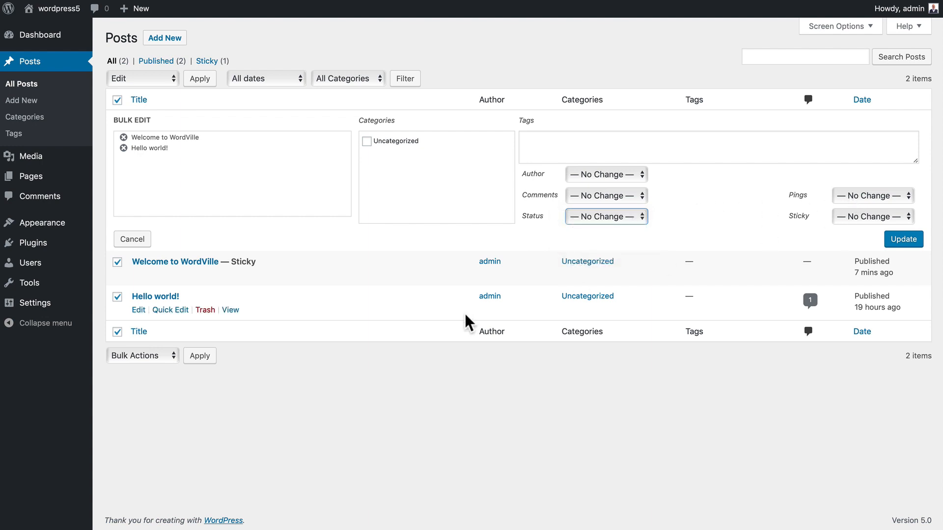
{"action": "mouse_move", "coordinate": [255, 249]}
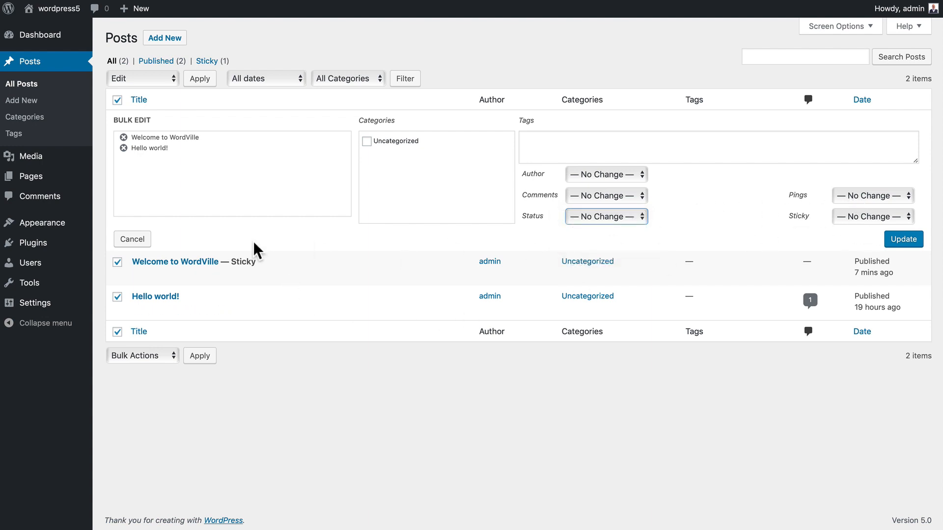
{"action": "mouse_move", "coordinate": [372, 155]}
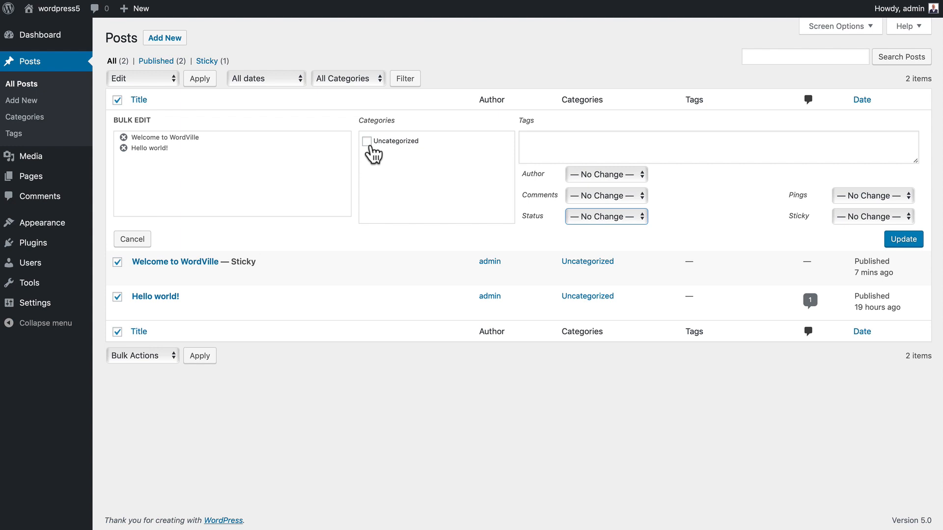
{"action": "mouse_move", "coordinate": [458, 123]}
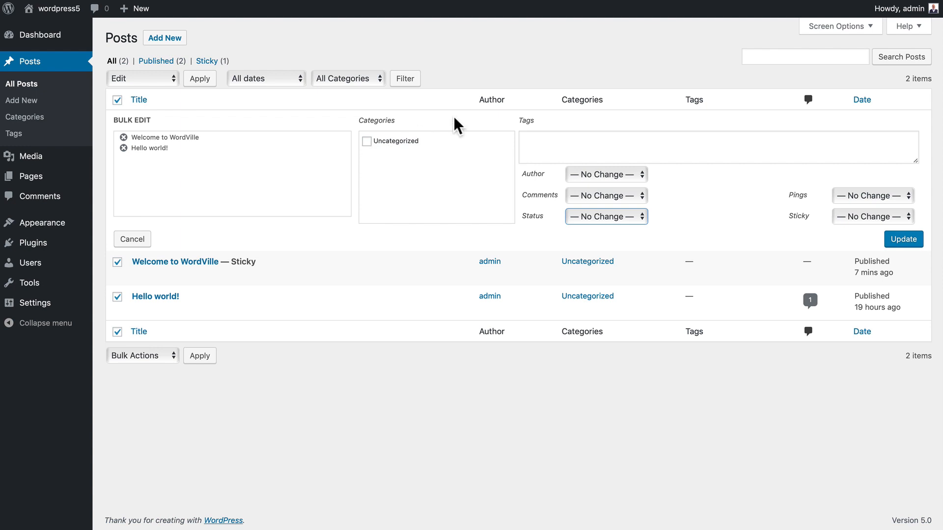
Step: Close bulk edit and set filters to December 2018 and Uncategorized
{"action": "left_click", "coordinate": [143, 78]}
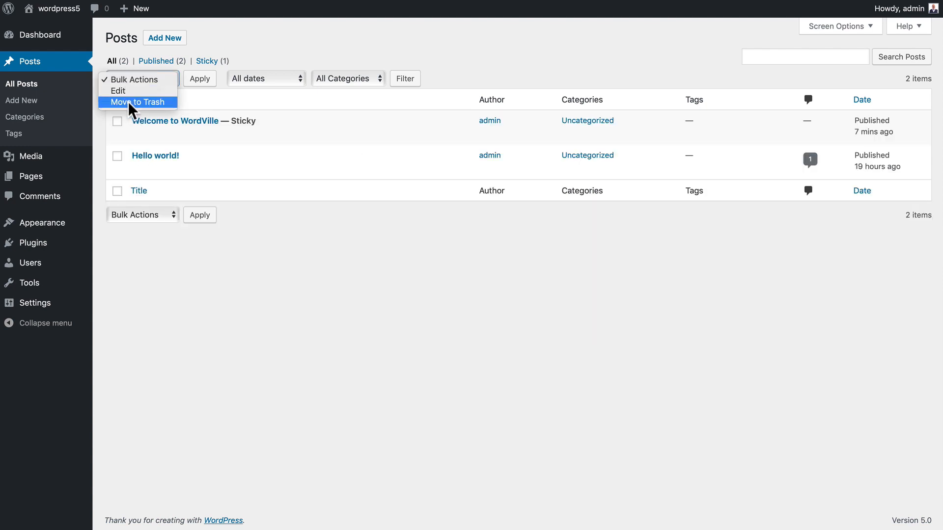
{"action": "mouse_move", "coordinate": [351, 54]}
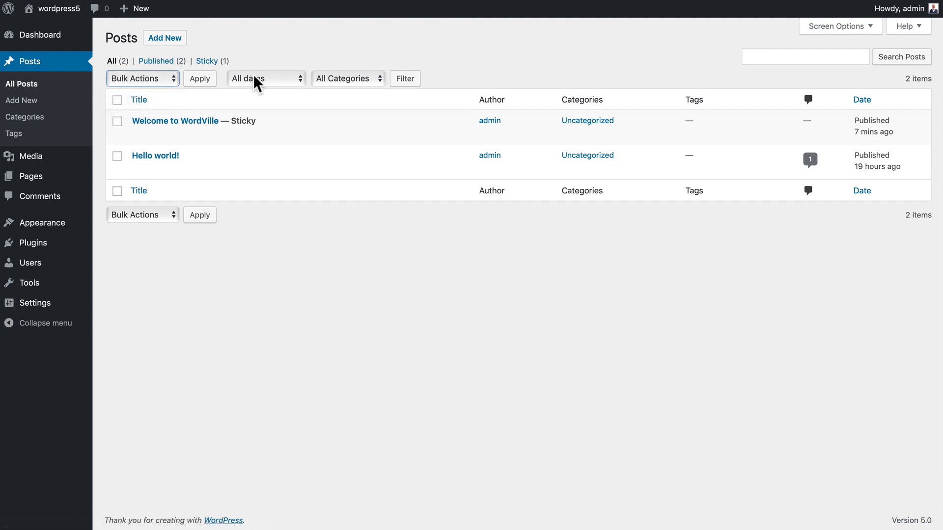
{"action": "left_click", "coordinate": [264, 78]}
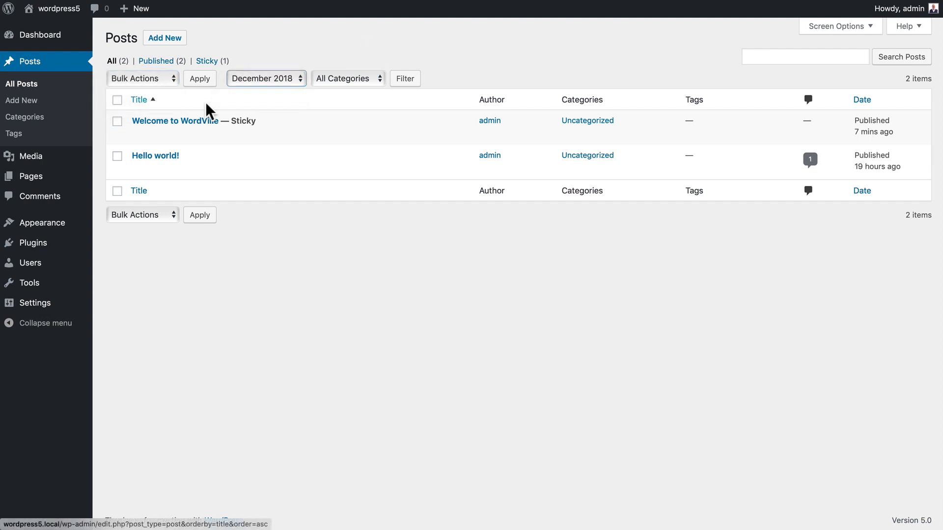
{"action": "left_click", "coordinate": [347, 78]}
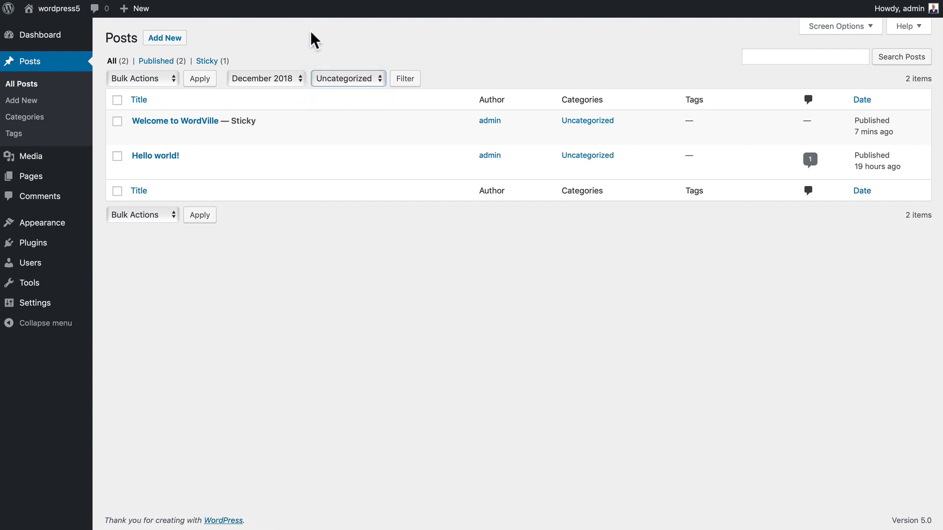
{"action": "mouse_move", "coordinate": [382, 50]}
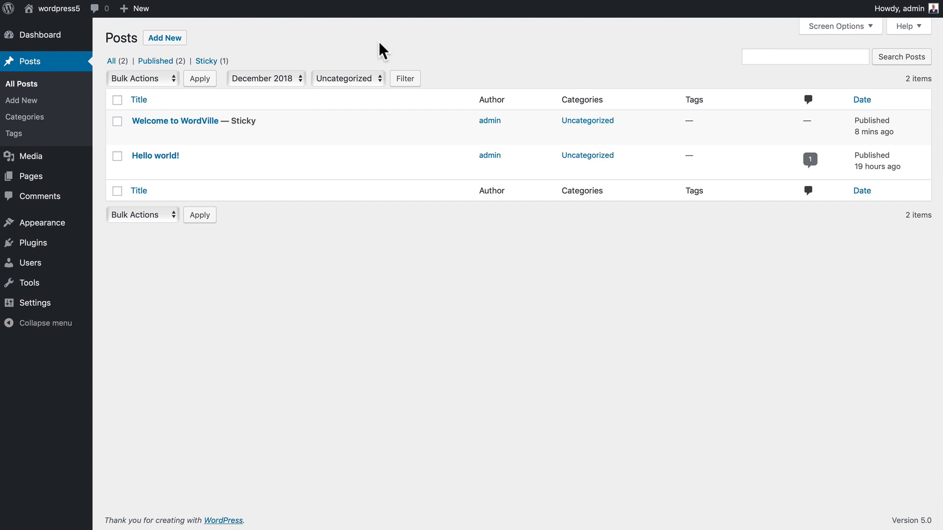
{"action": "mouse_move", "coordinate": [174, 121]}
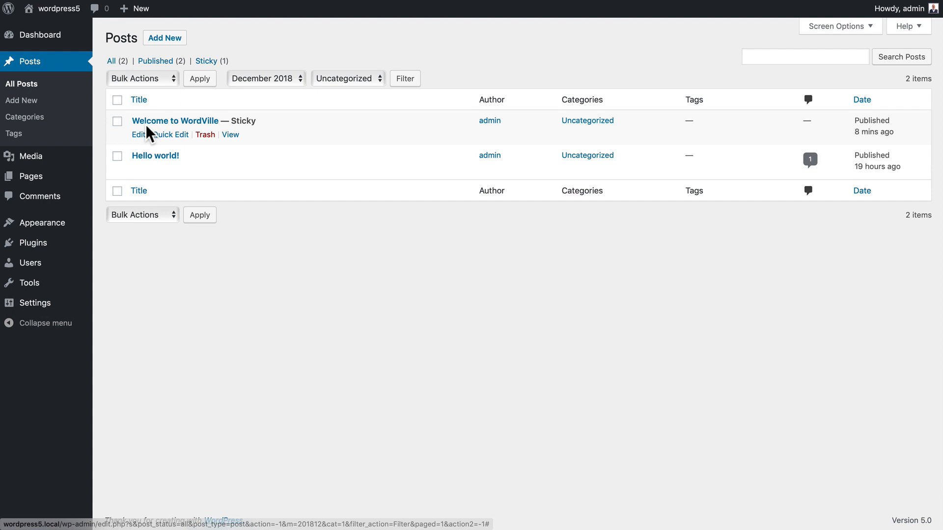
{"action": "mouse_move", "coordinate": [230, 134]}
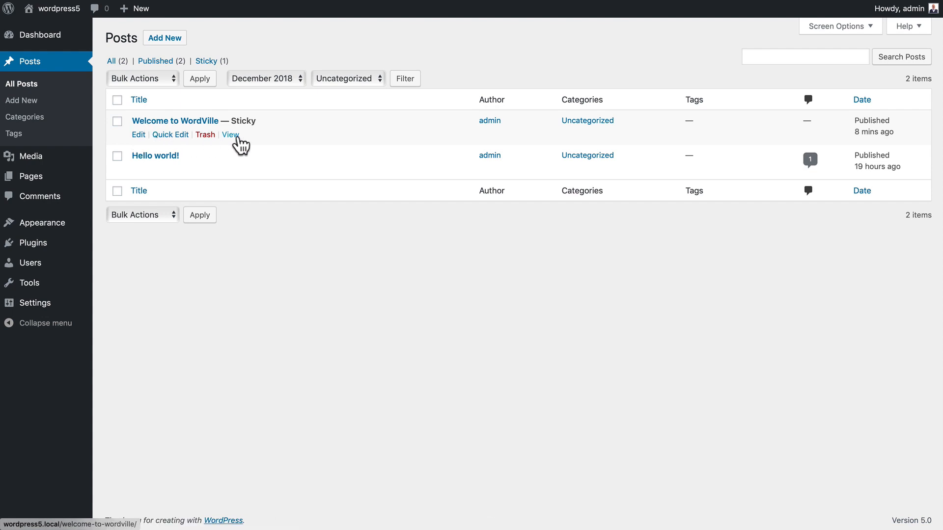
Step: Quick edit Welcome to WordVille, choose its status, and save the changes
{"action": "left_click", "coordinate": [170, 134]}
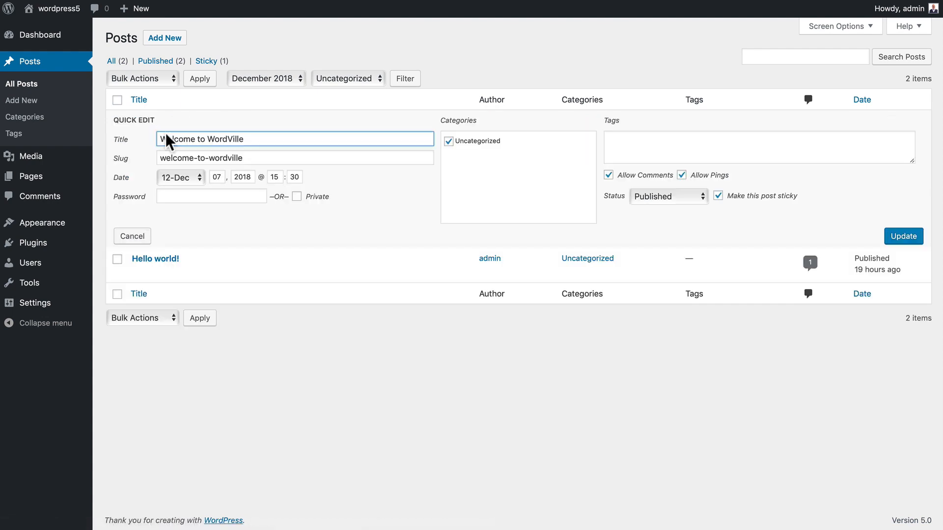
{"action": "mouse_move", "coordinate": [275, 146]}
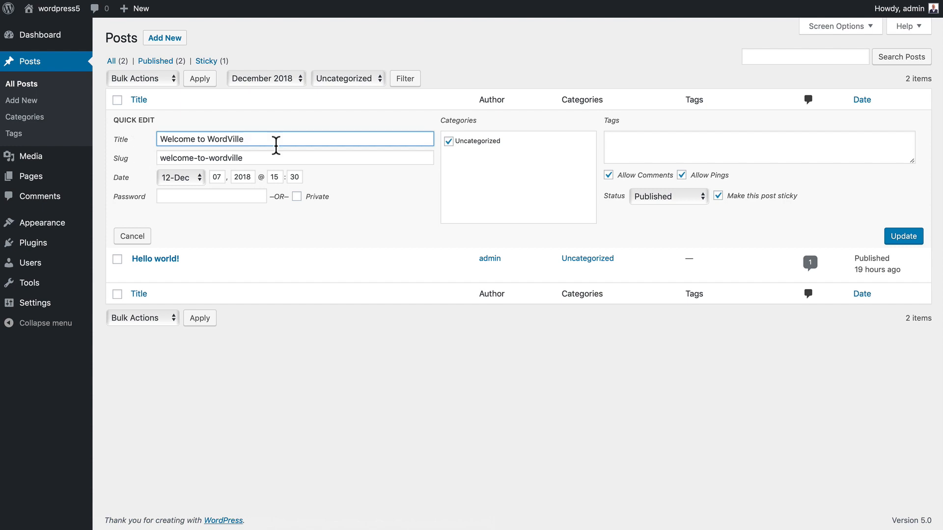
{"action": "mouse_move", "coordinate": [316, 189]}
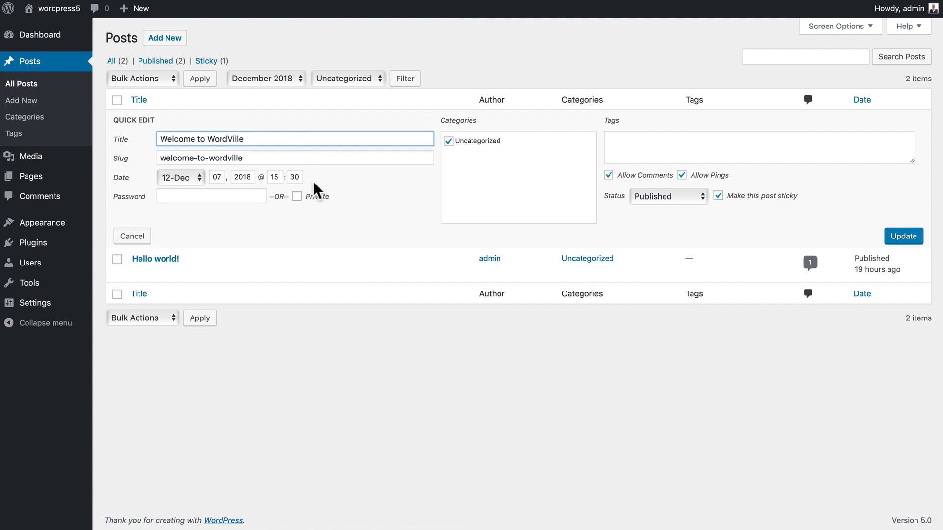
{"action": "mouse_move", "coordinate": [363, 205]}
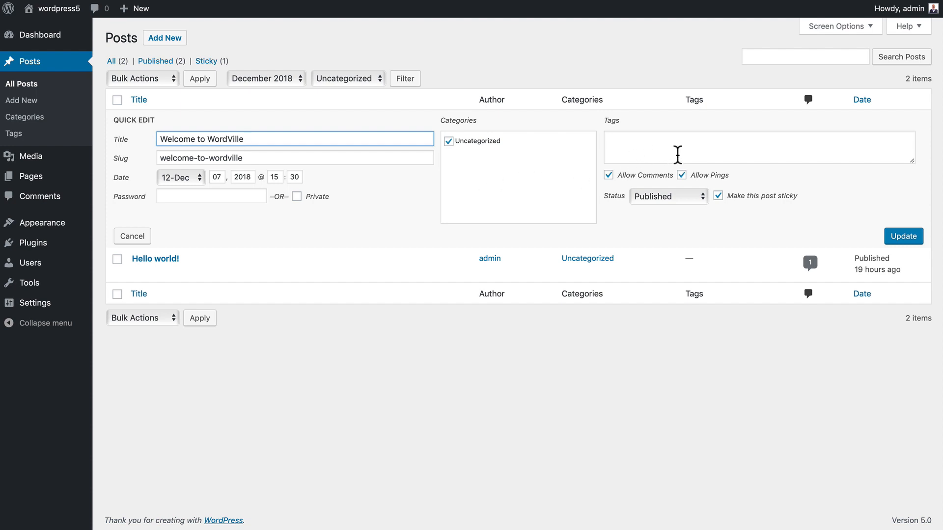
{"action": "mouse_move", "coordinate": [722, 189]}
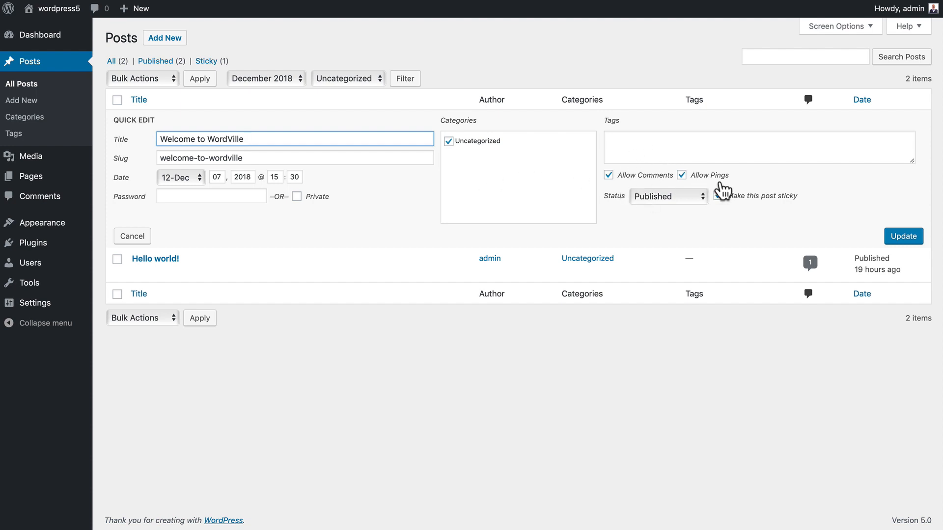
{"action": "left_click", "coordinate": [718, 196]}
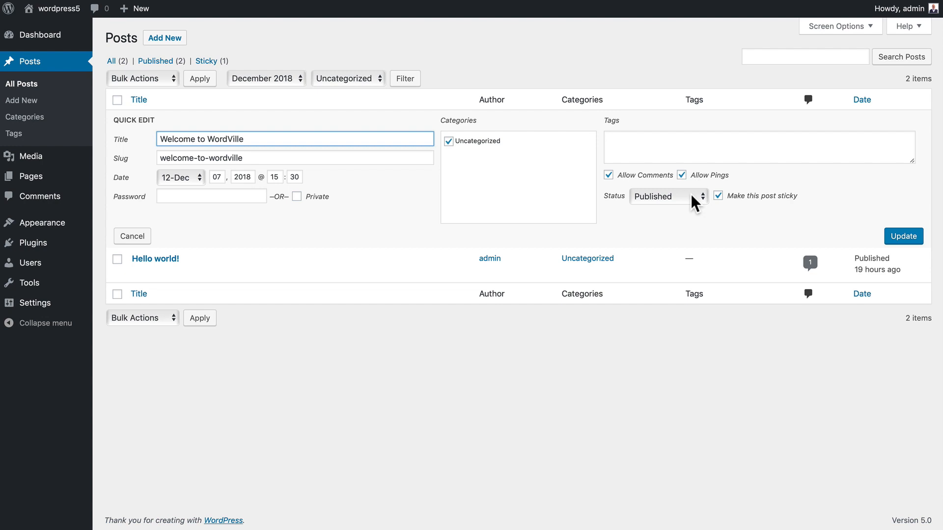
{"action": "mouse_move", "coordinate": [786, 201]}
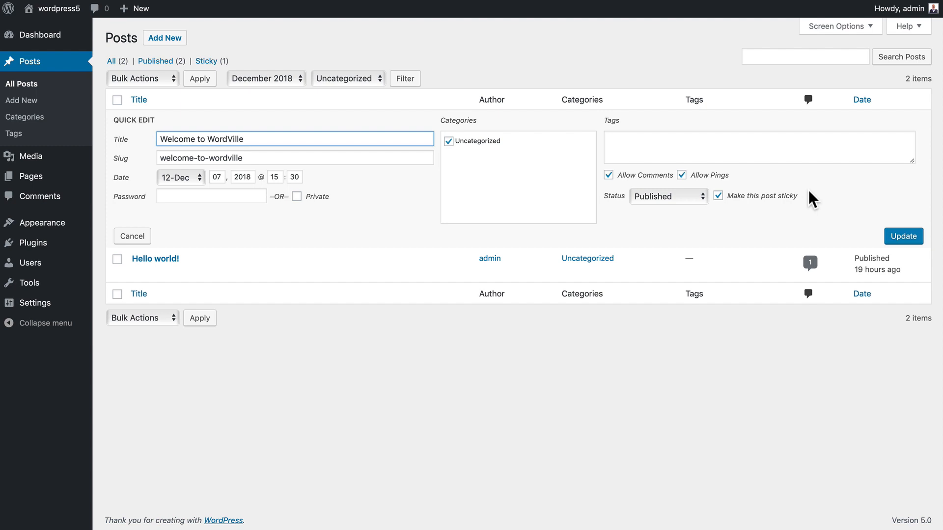
{"action": "left_click", "coordinate": [902, 236]}
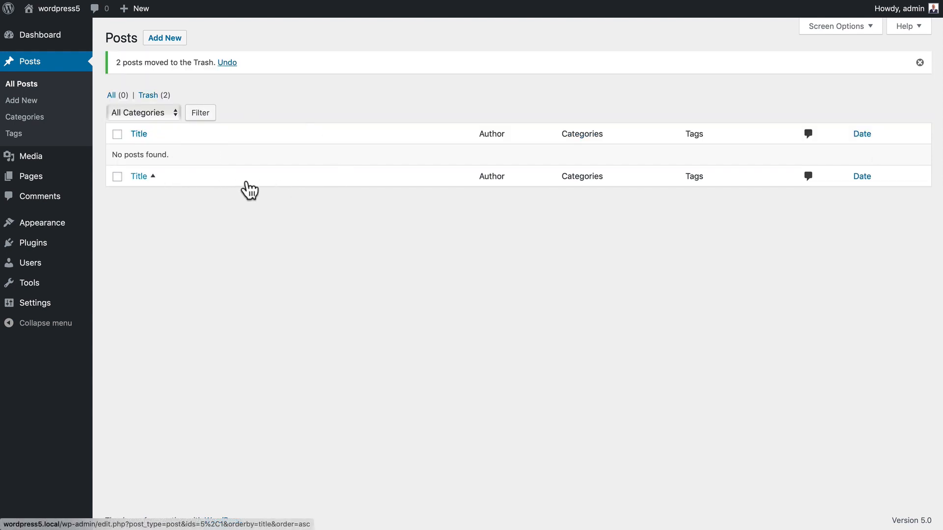
{"action": "mouse_move", "coordinate": [239, 79]}
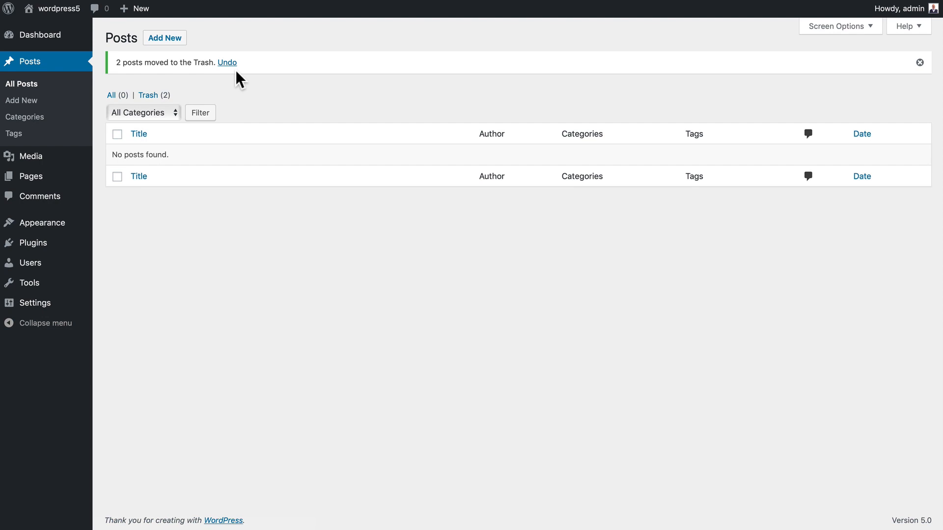
{"action": "mouse_move", "coordinate": [227, 62]}
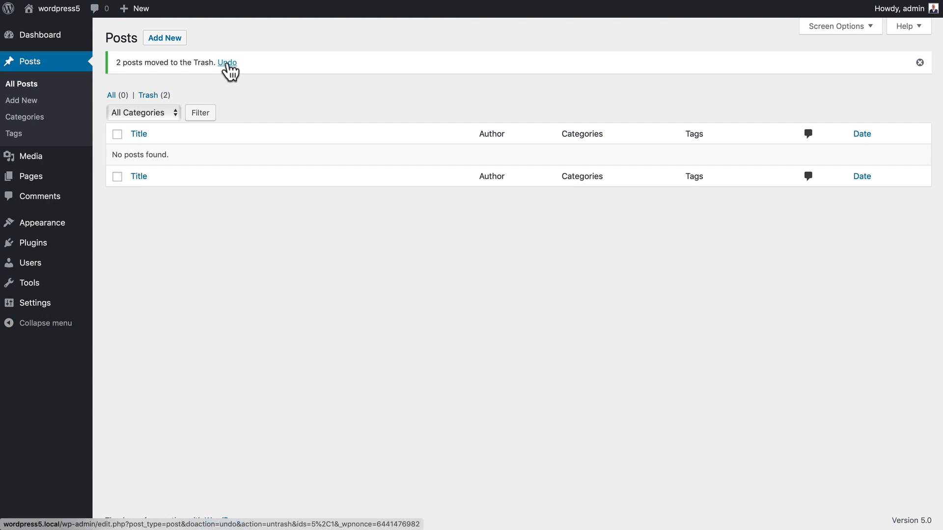
{"action": "mouse_move", "coordinate": [147, 95]}
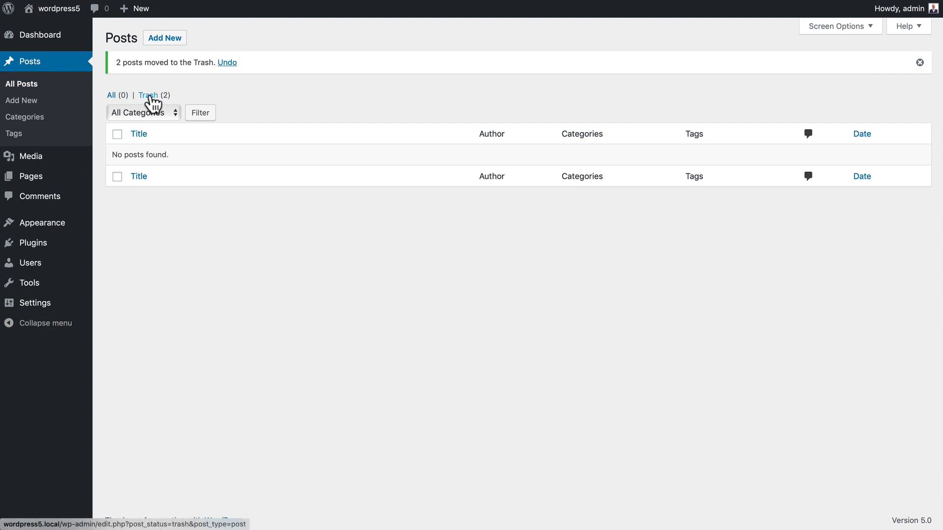
Step: Undo the trashing of both posts, then trash only Hello world!
{"action": "left_click", "coordinate": [227, 62]}
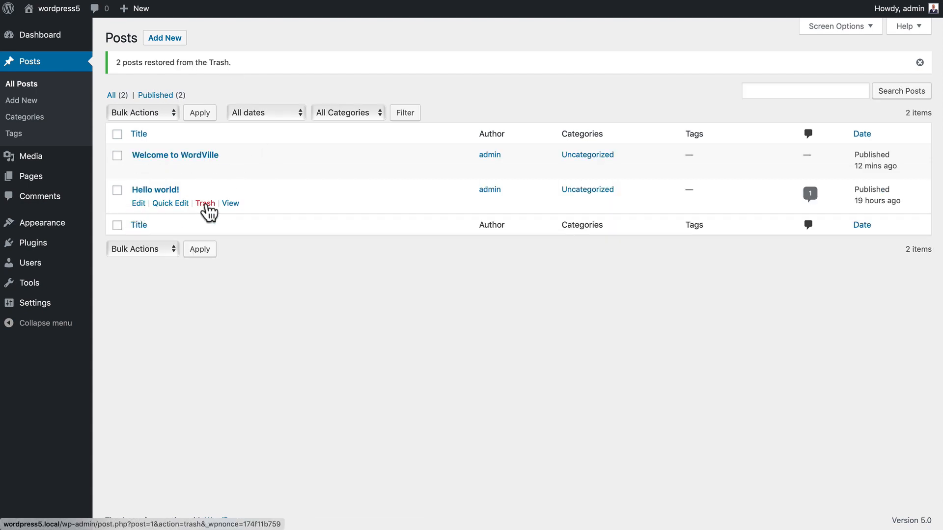
{"action": "left_click", "coordinate": [205, 203]}
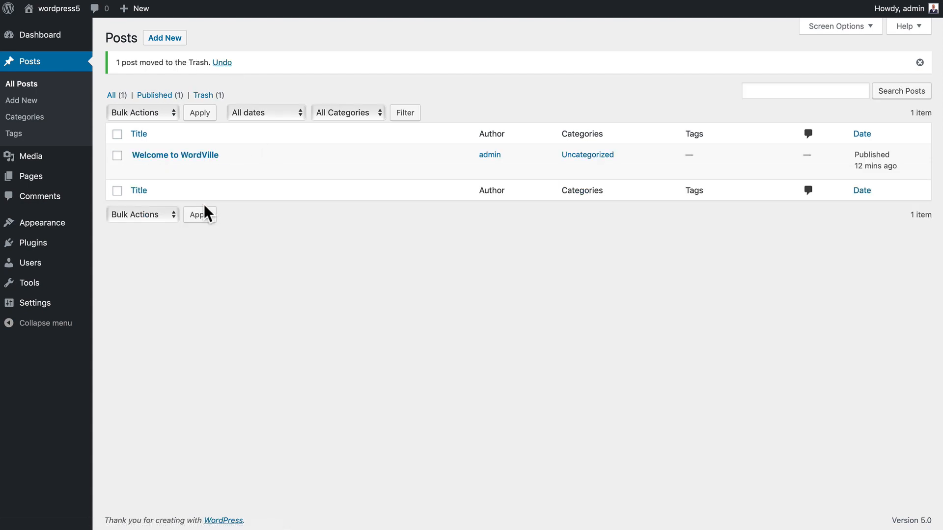
{"action": "mouse_move", "coordinate": [200, 214]}
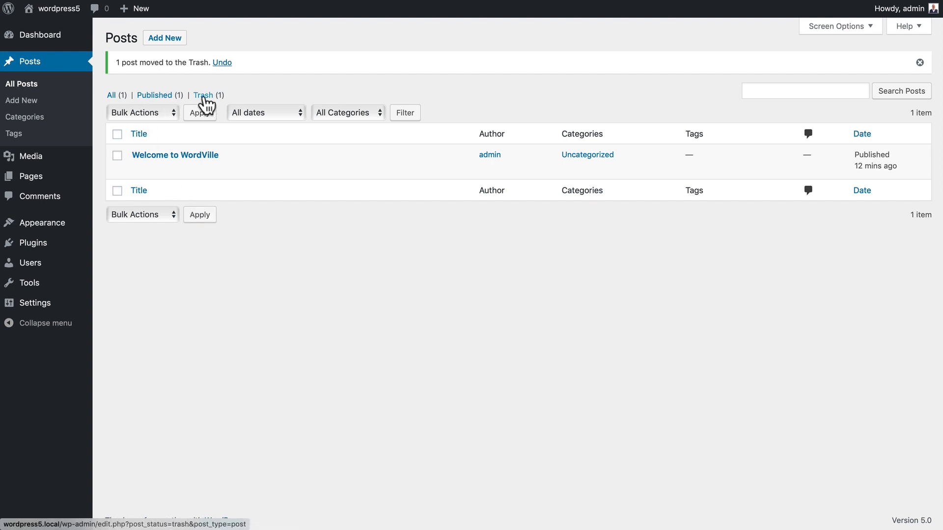
{"action": "left_click", "coordinate": [203, 95]}
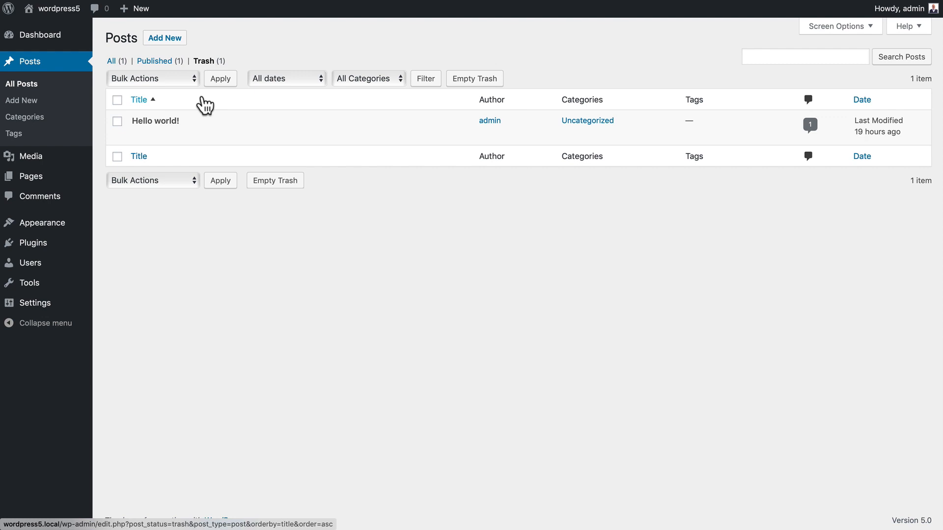
{"action": "left_click", "coordinate": [117, 100]}
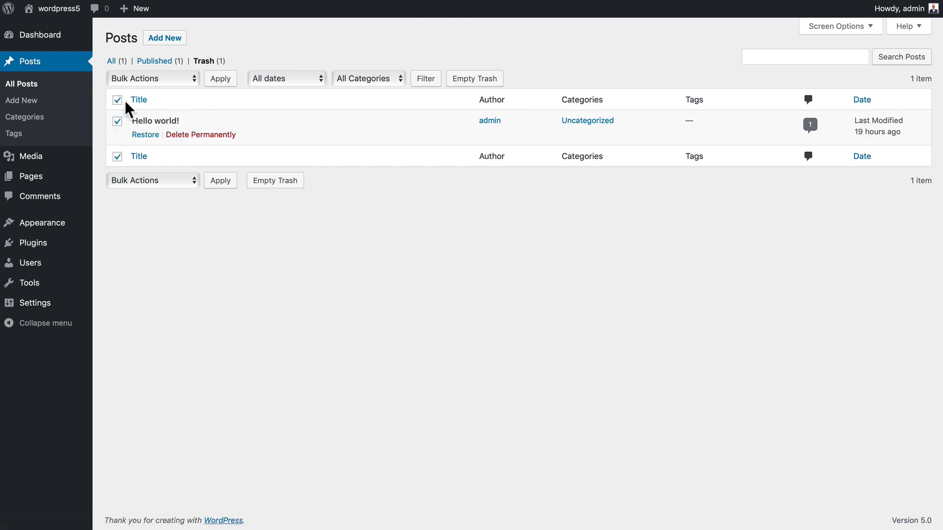
{"action": "left_click", "coordinate": [152, 78]}
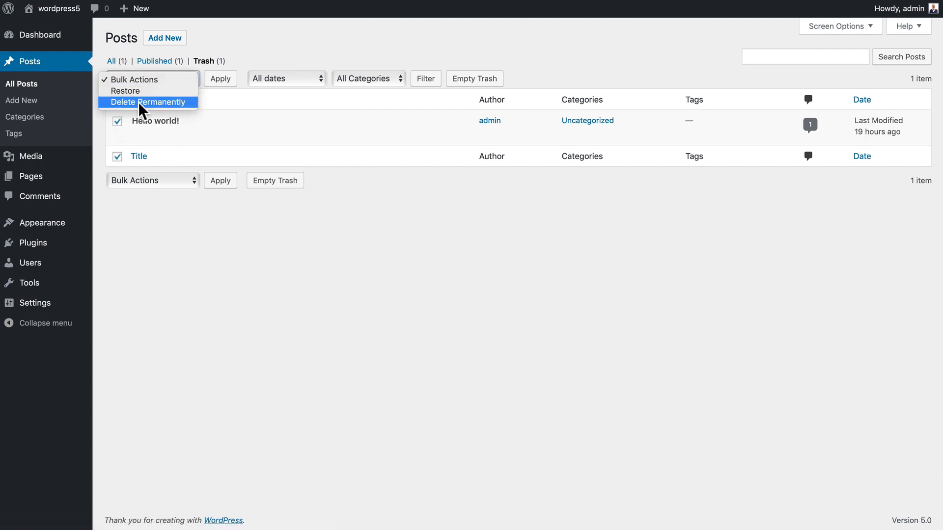
{"action": "mouse_move", "coordinate": [266, 67]}
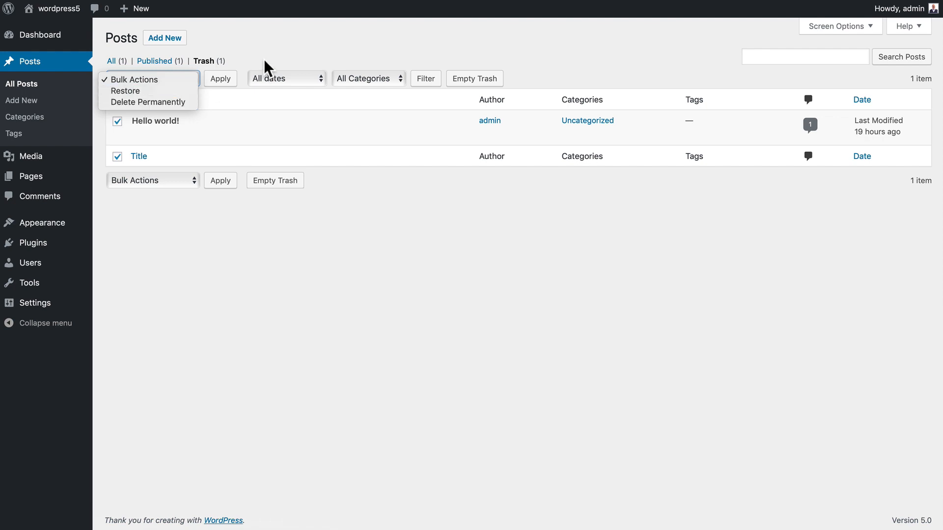
{"action": "left_click", "coordinate": [153, 78]}
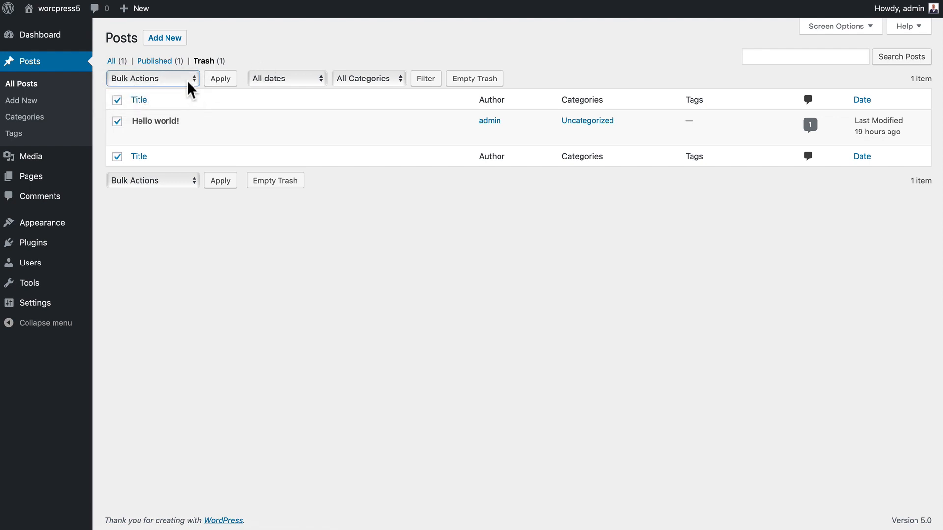
{"action": "mouse_move", "coordinate": [220, 78]}
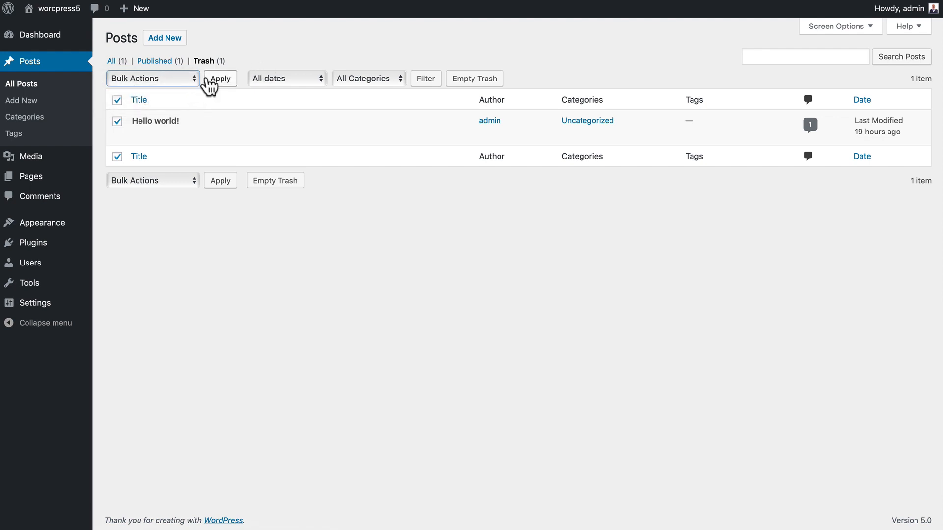
{"action": "left_click", "coordinate": [111, 61]}
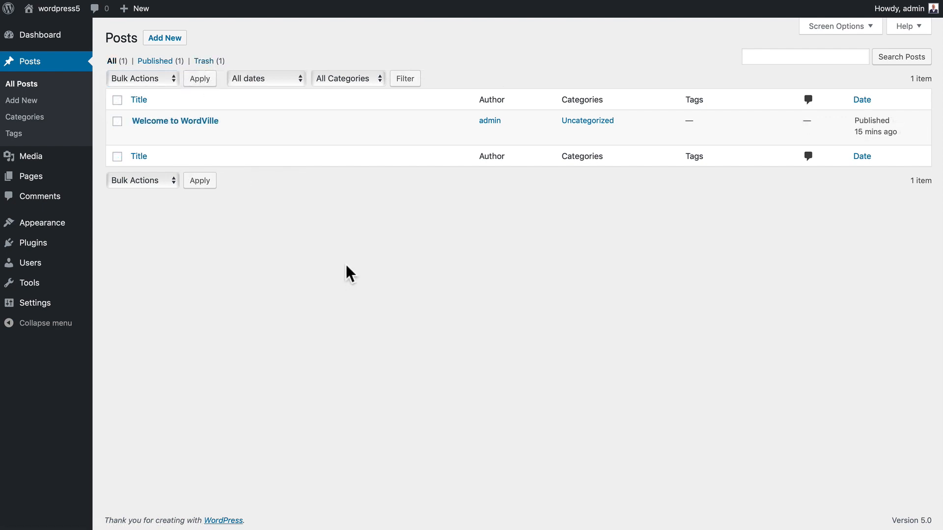
{"action": "mouse_move", "coordinate": [308, 241]}
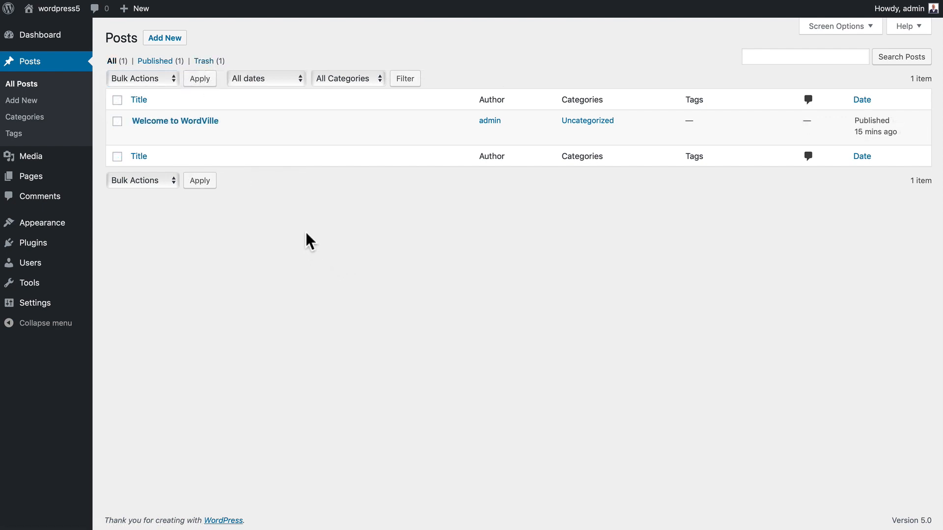
Step: Visit the wordpress5 front end from the admin toolbar
{"action": "left_click", "coordinate": [175, 121]}
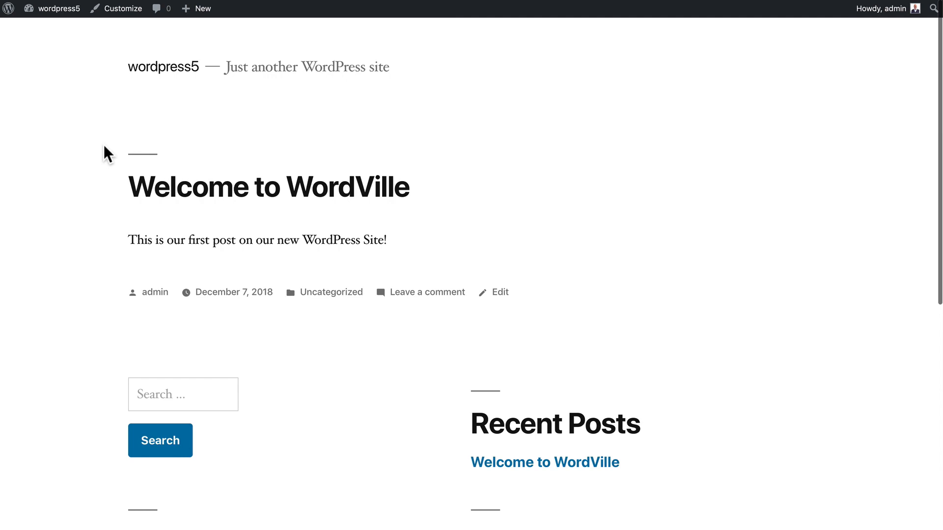
{"action": "mouse_move", "coordinate": [101, 270]}
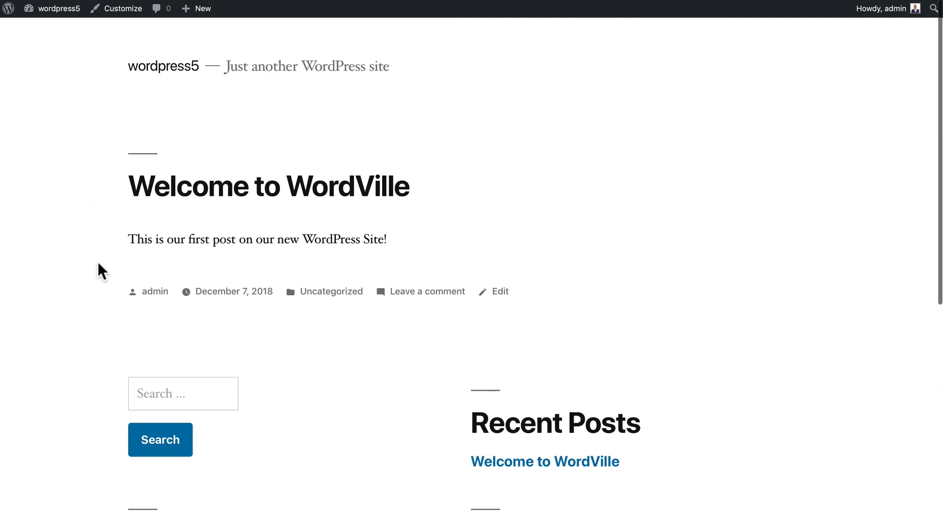
{"action": "mouse_move", "coordinate": [300, 315]}
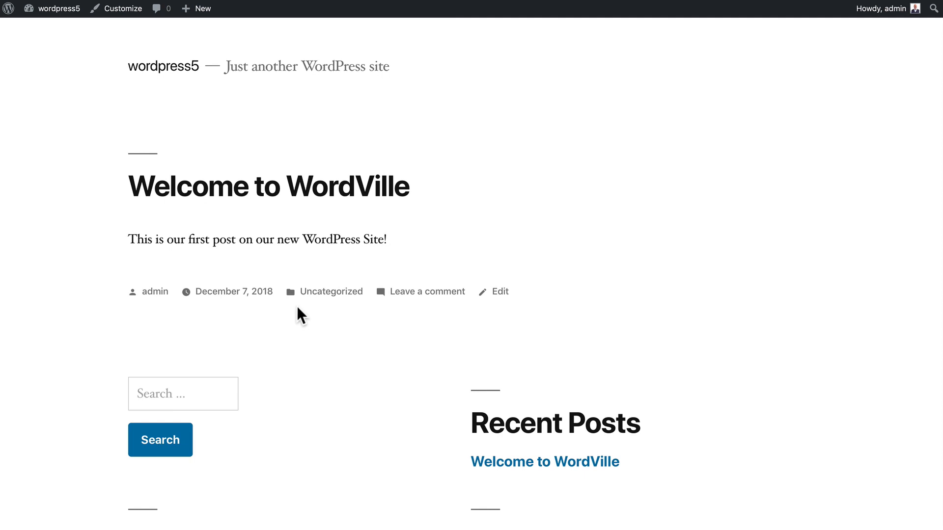
{"action": "mouse_move", "coordinate": [346, 242]}
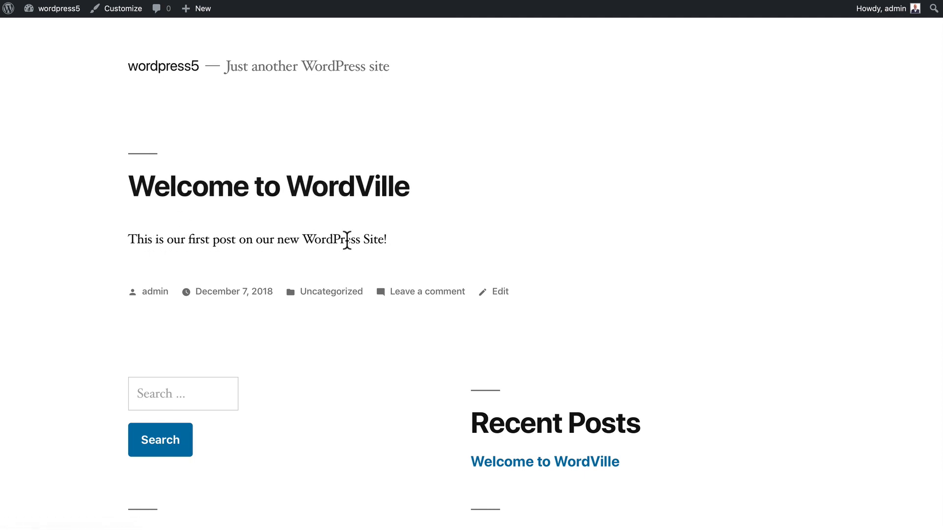
{"action": "mouse_move", "coordinate": [352, 309]}
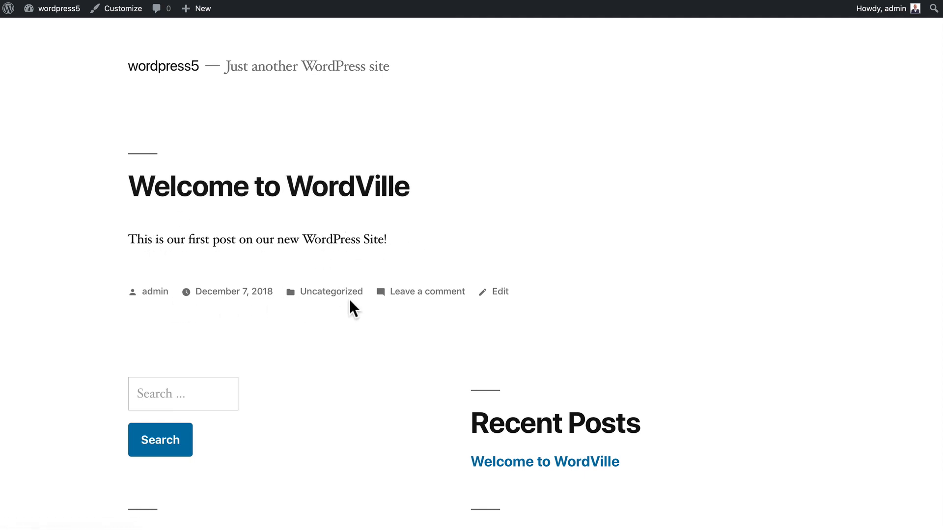
{"action": "mouse_move", "coordinate": [500, 292]}
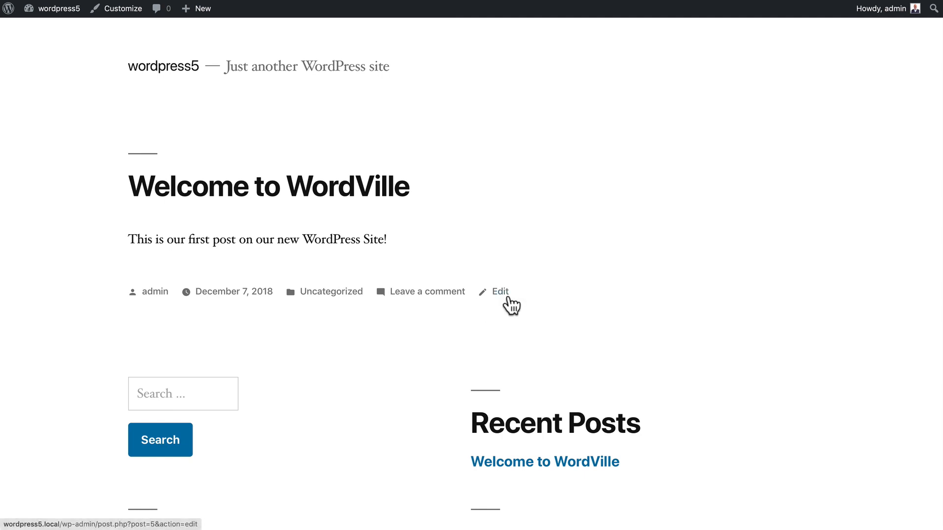
{"action": "mouse_move", "coordinate": [503, 308]}
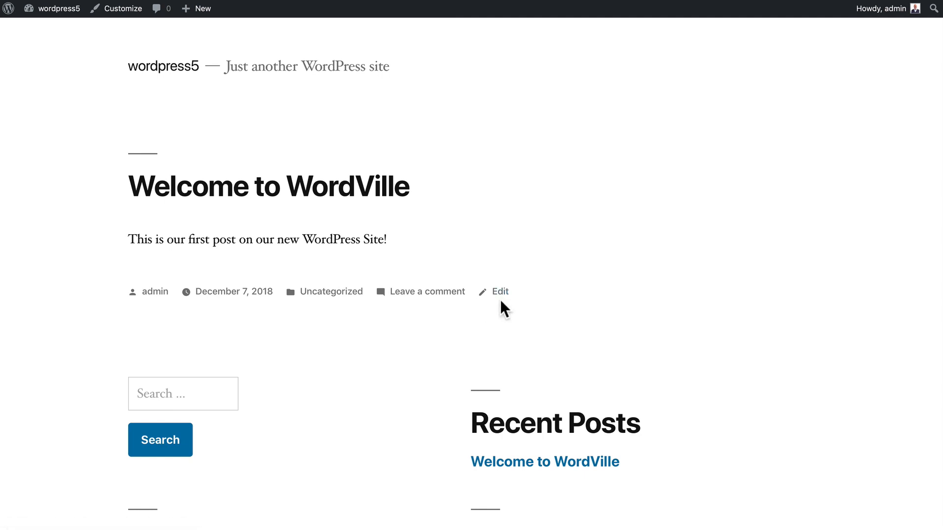
{"action": "scroll", "scroll_direction": "down", "scroll_amount": 3}
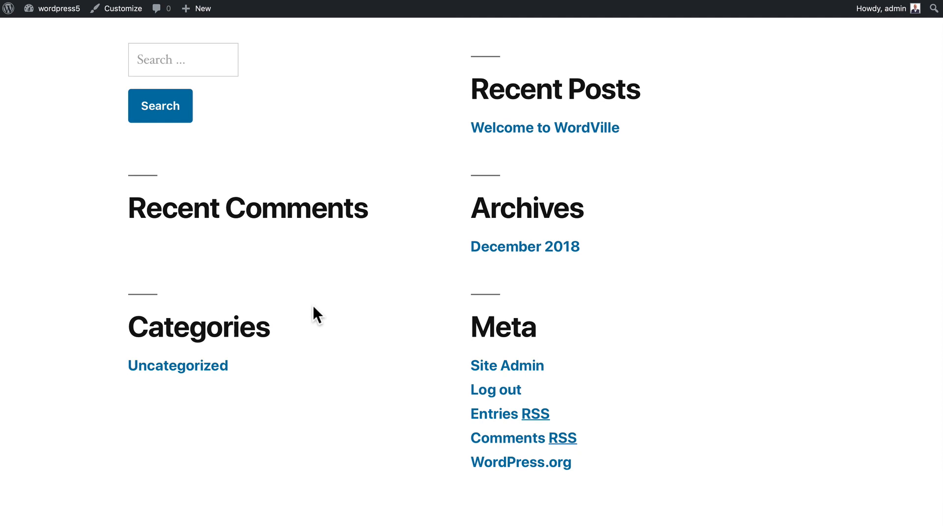
{"action": "mouse_move", "coordinate": [159, 322]}
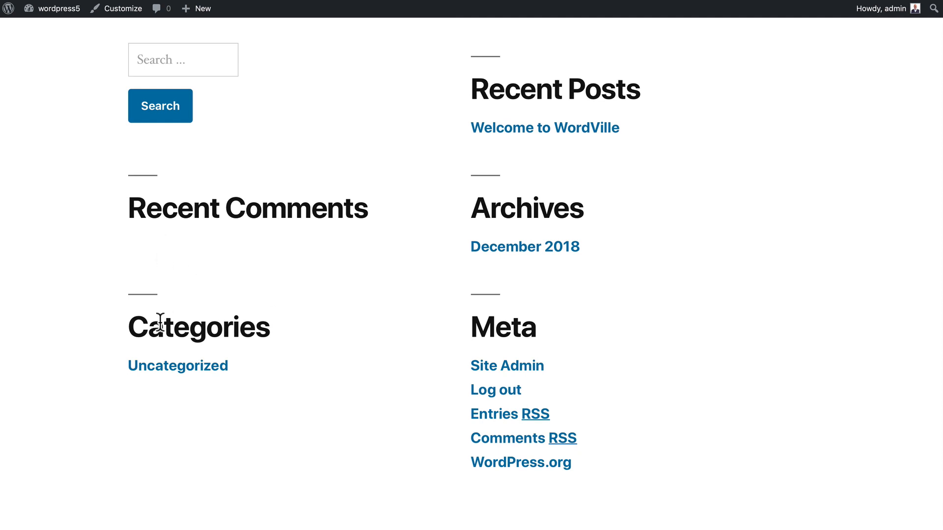
{"action": "mouse_move", "coordinate": [505, 191]}
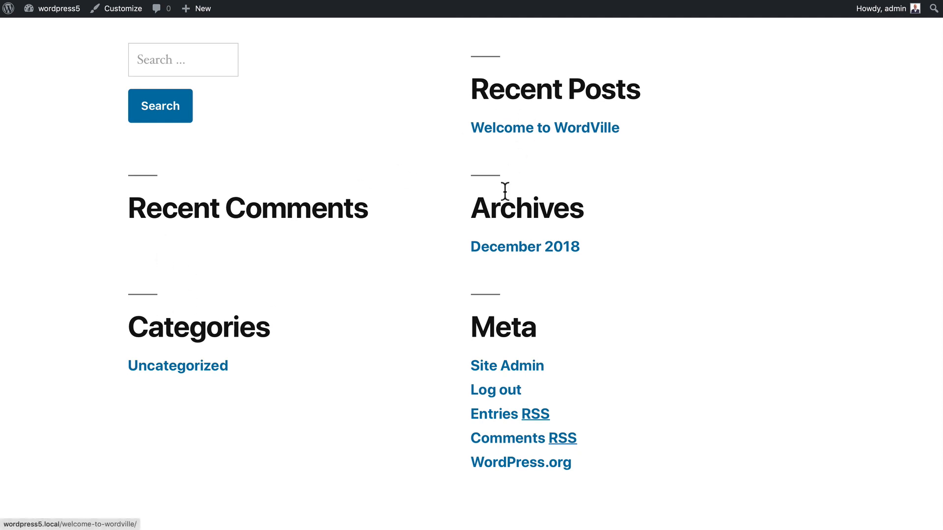
{"action": "mouse_move", "coordinate": [412, 445]}
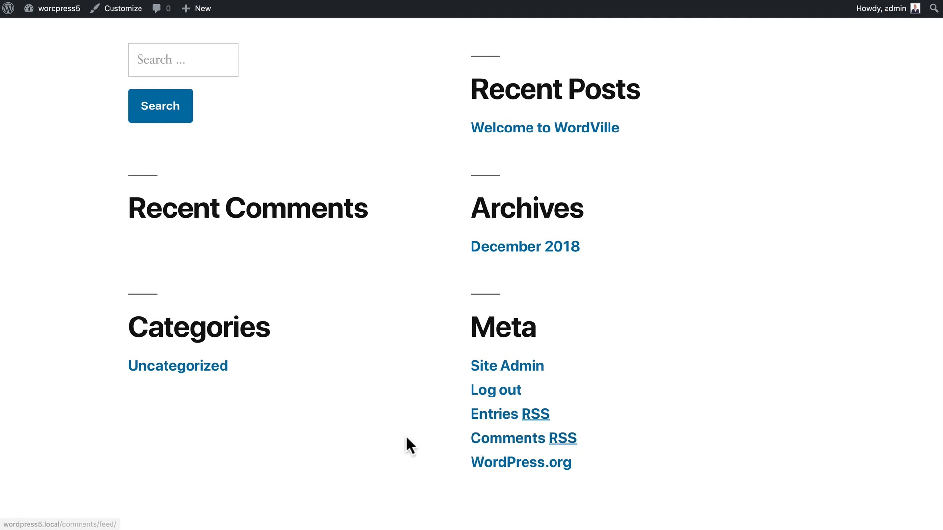
{"action": "mouse_move", "coordinate": [428, 118]}
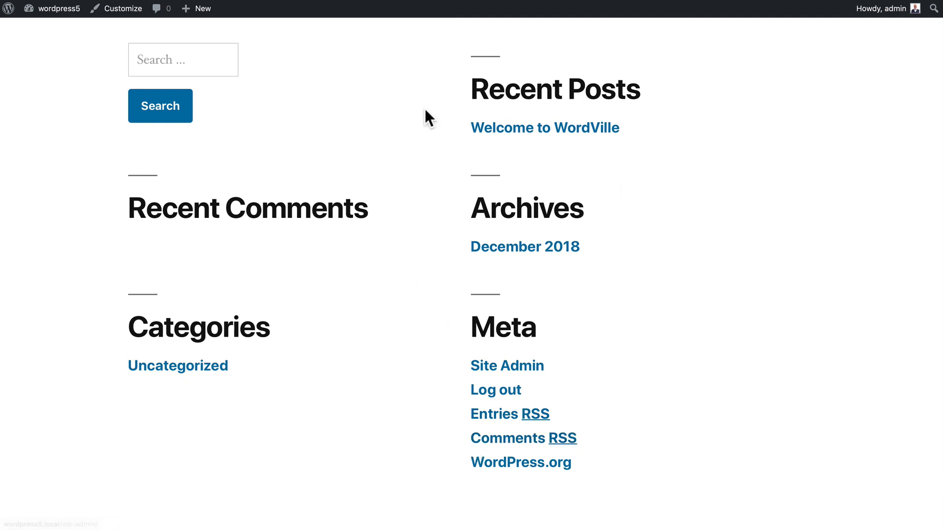
{"action": "left_click", "coordinate": [183, 60]}
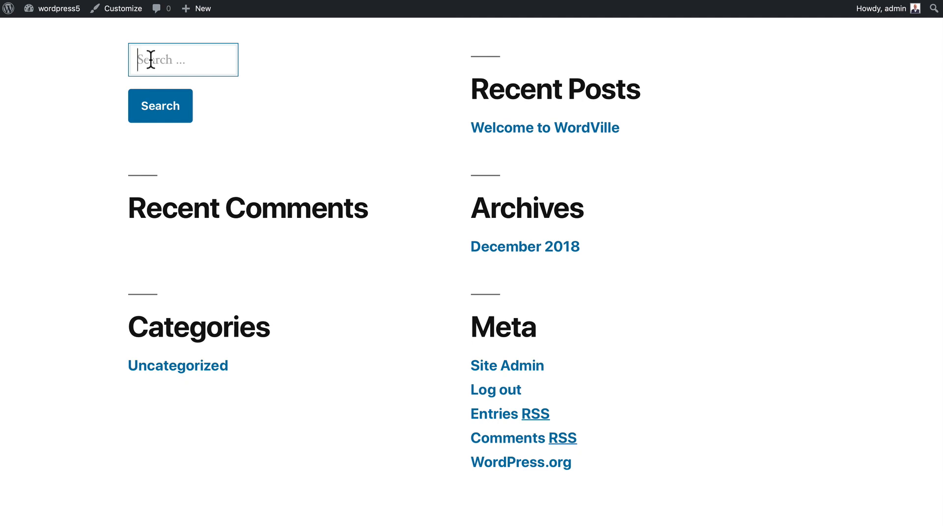
Step: Run the wordville search and scroll to the Welcome to WordVille result
{"action": "left_click", "coordinate": [159, 106]}
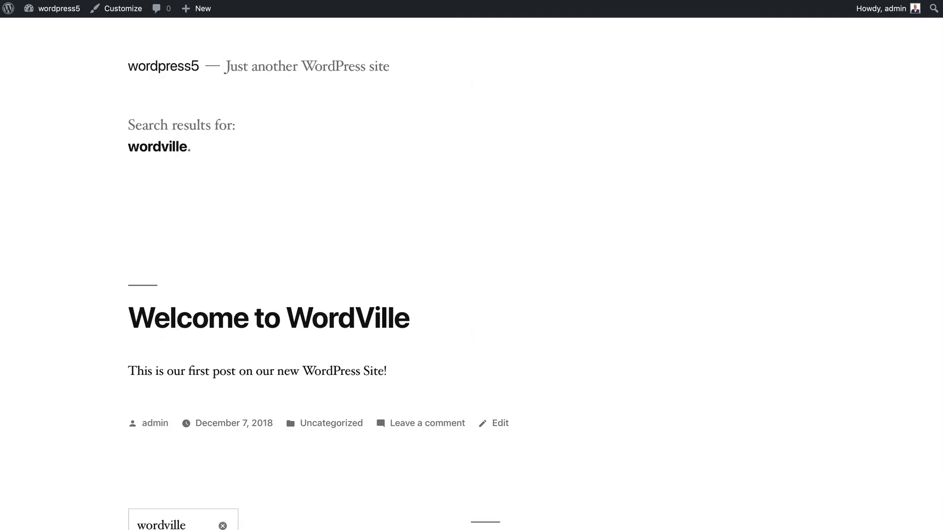
{"action": "mouse_move", "coordinate": [279, 326]}
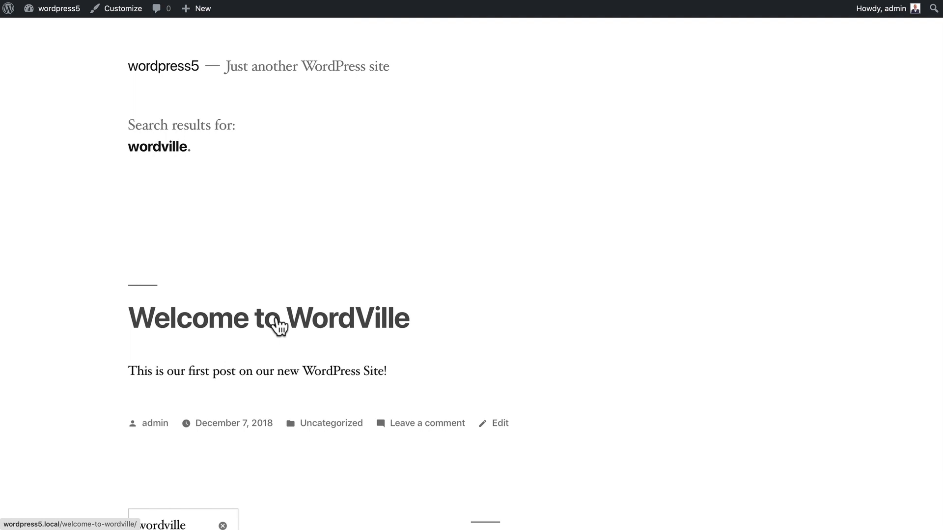
{"action": "mouse_move", "coordinate": [74, 315]}
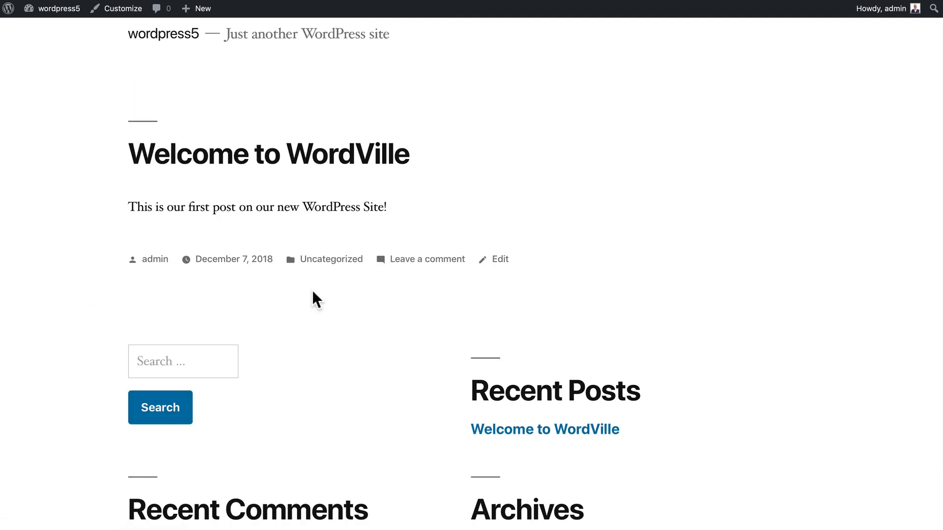
{"action": "scroll", "scroll_direction": "down", "scroll_amount": 3}
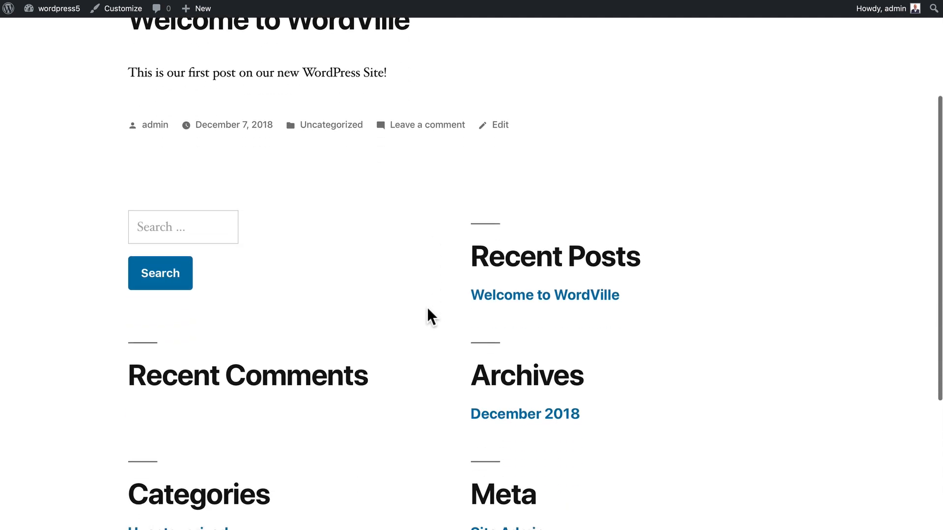
{"action": "mouse_move", "coordinate": [544, 294]}
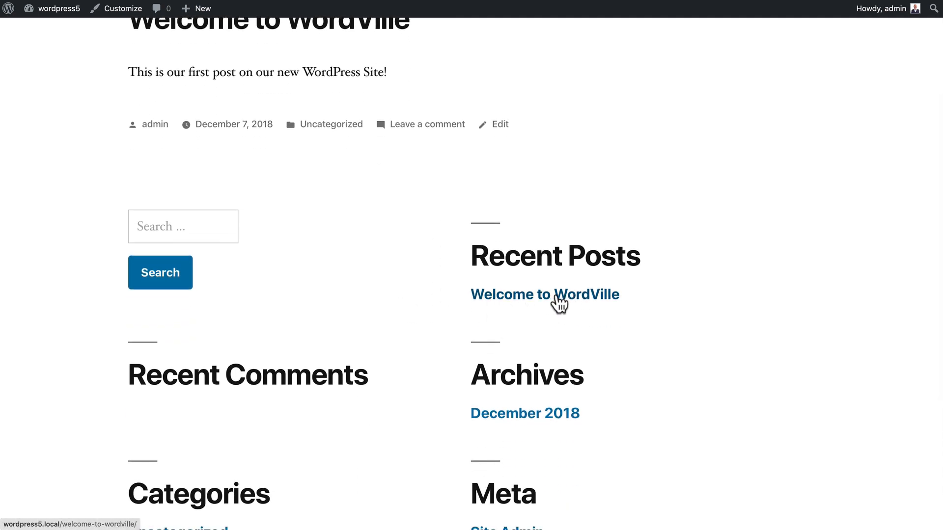
Step: Open the Welcome to WordVille post from Recent Posts and scroll to its comment form
{"action": "left_click", "coordinate": [544, 295]}
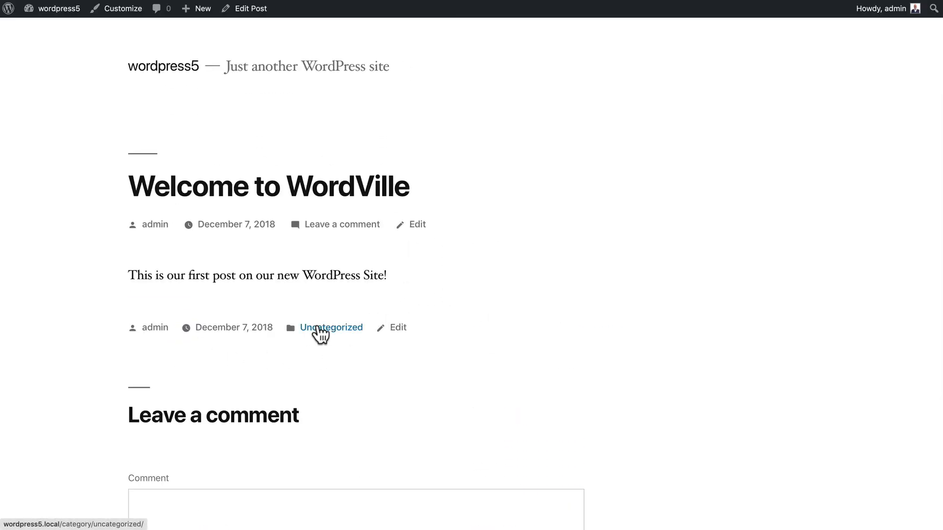
{"action": "scroll", "scroll_direction": "down", "scroll_amount": 3}
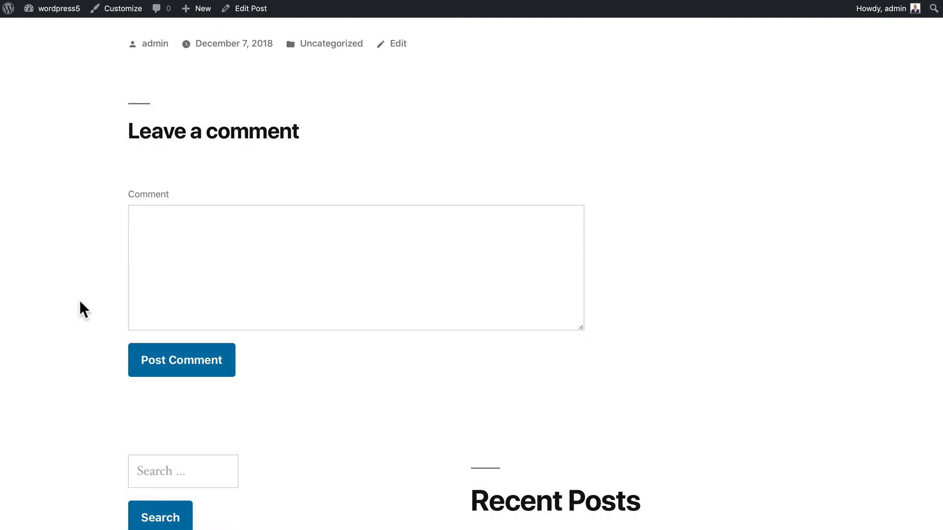
{"action": "scroll", "scroll_direction": "up", "scroll_amount": 3}
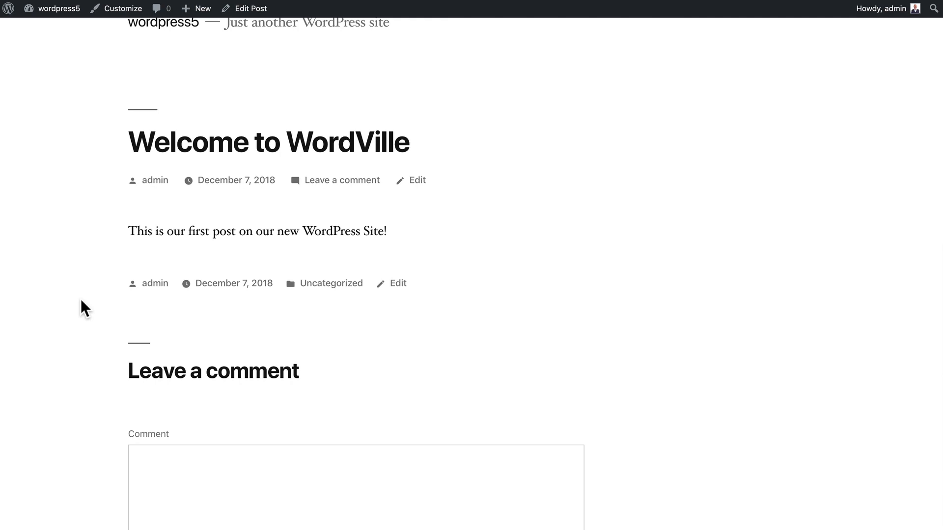
{"action": "scroll", "scroll_direction": "down", "scroll_amount": 3}
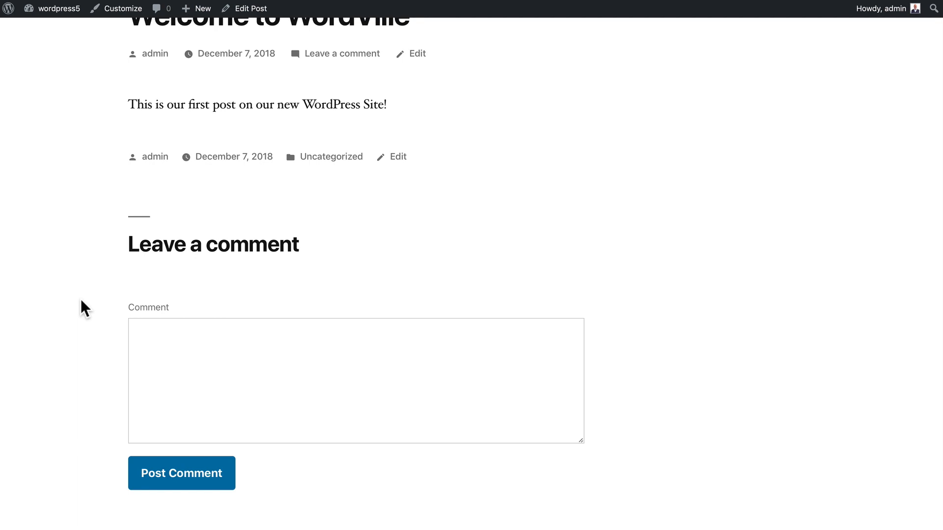
{"action": "scroll", "scroll_direction": "down", "scroll_amount": 3}
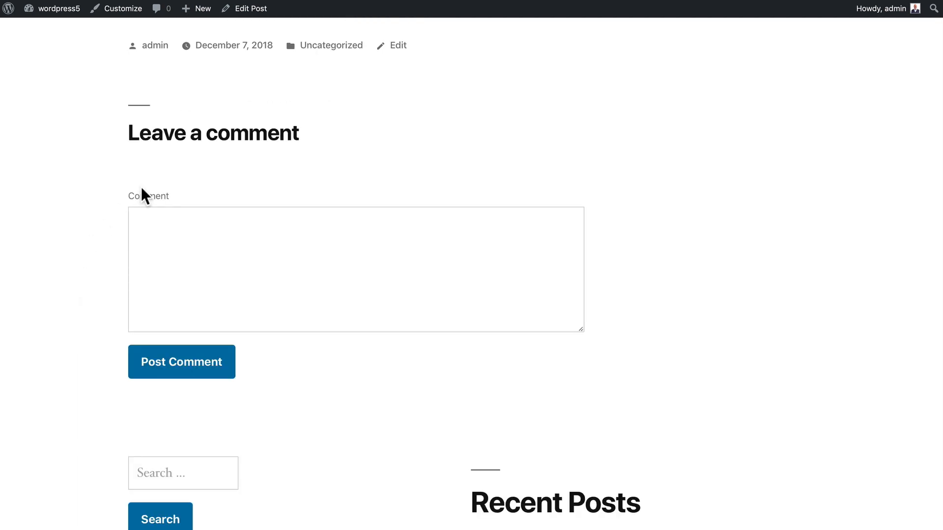
{"action": "mouse_move", "coordinate": [217, 271]}
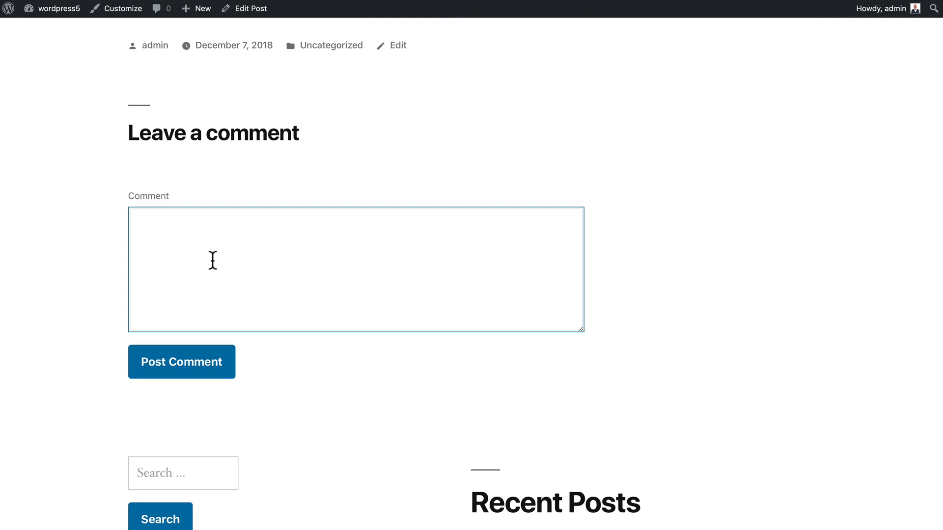
Step: Post the comment 'This is a great post!' on Welcome to WordVille
{"action": "type", "text": "This is a great post!"}
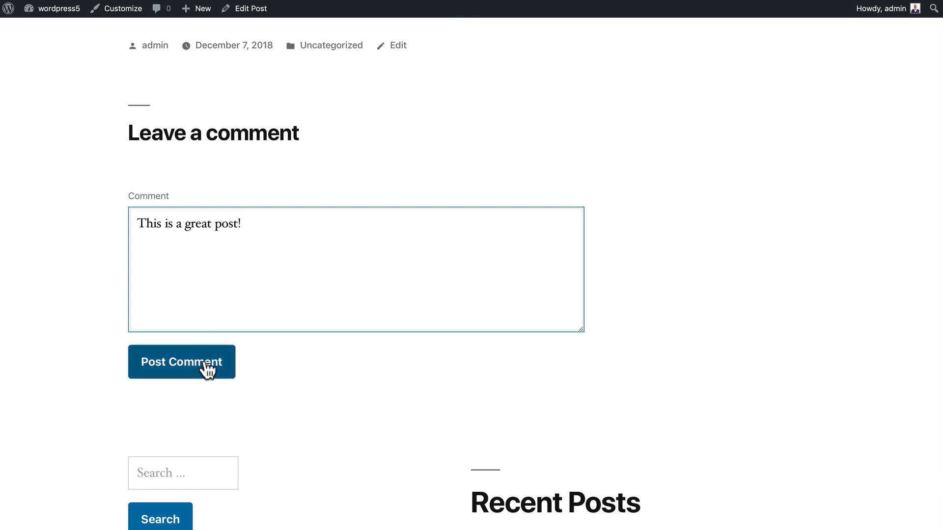
{"action": "left_click", "coordinate": [181, 361]}
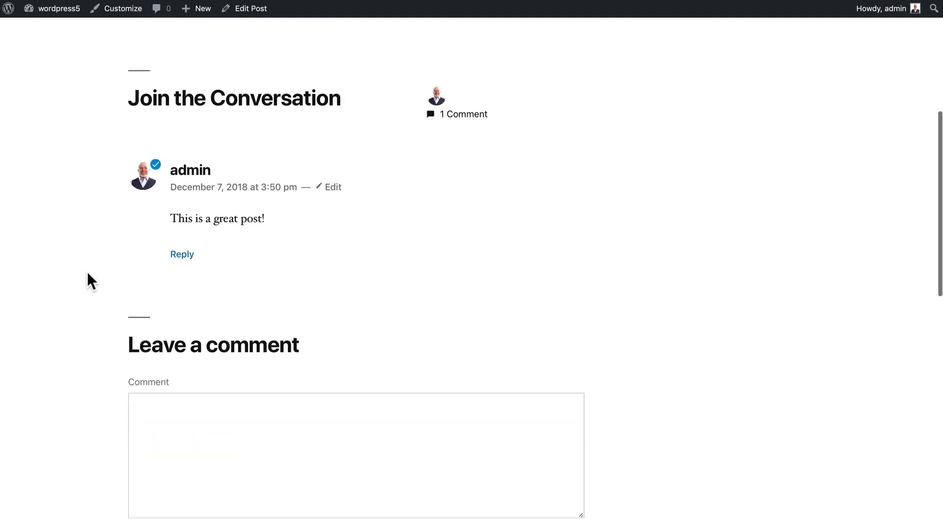
{"action": "scroll", "scroll_direction": "up", "scroll_amount": 3}
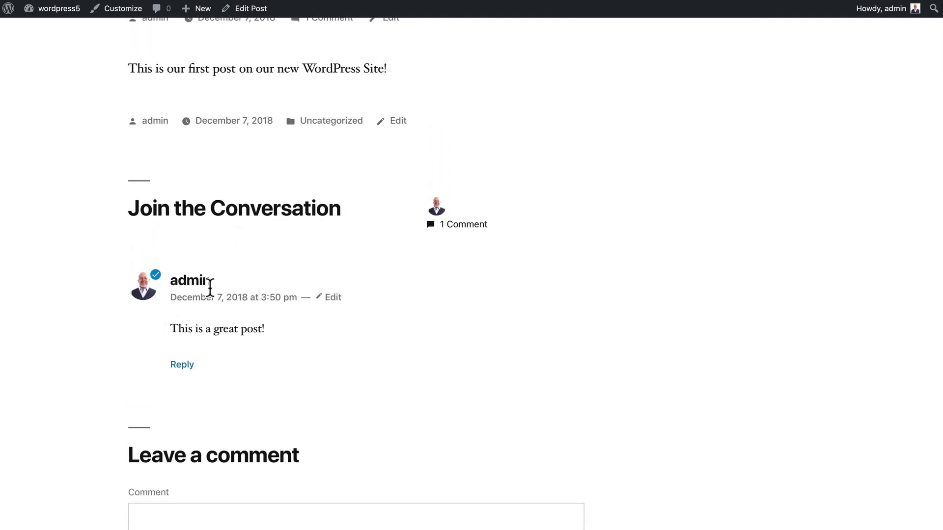
{"action": "mouse_move", "coordinate": [48, 286]}
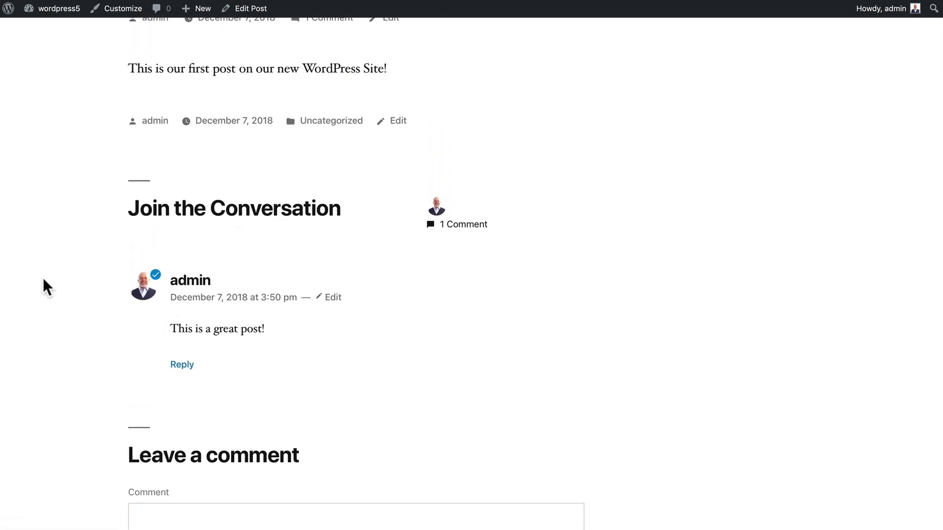
Step: Scroll down to the Recent Comments widget showing admin on Welcome to WordVille
{"action": "scroll", "scroll_direction": "down", "scroll_amount": 3}
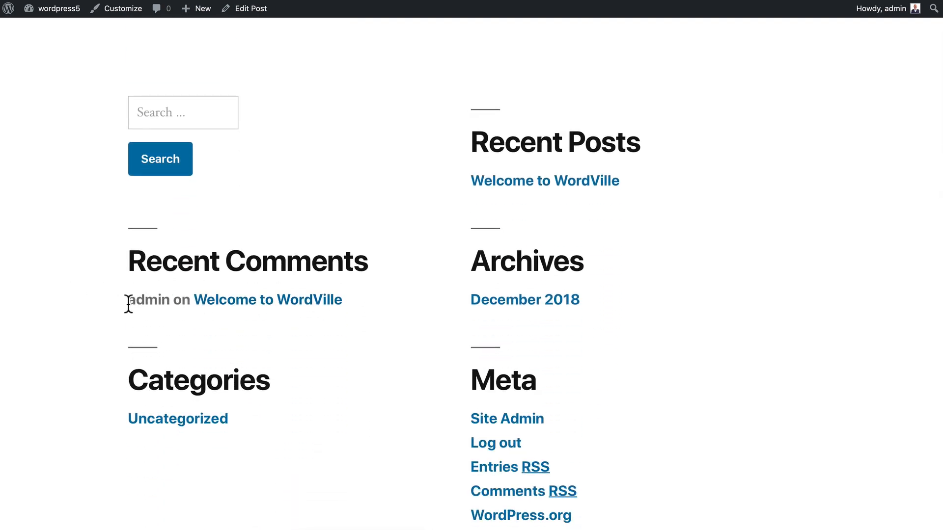
{"action": "mouse_move", "coordinate": [267, 300]}
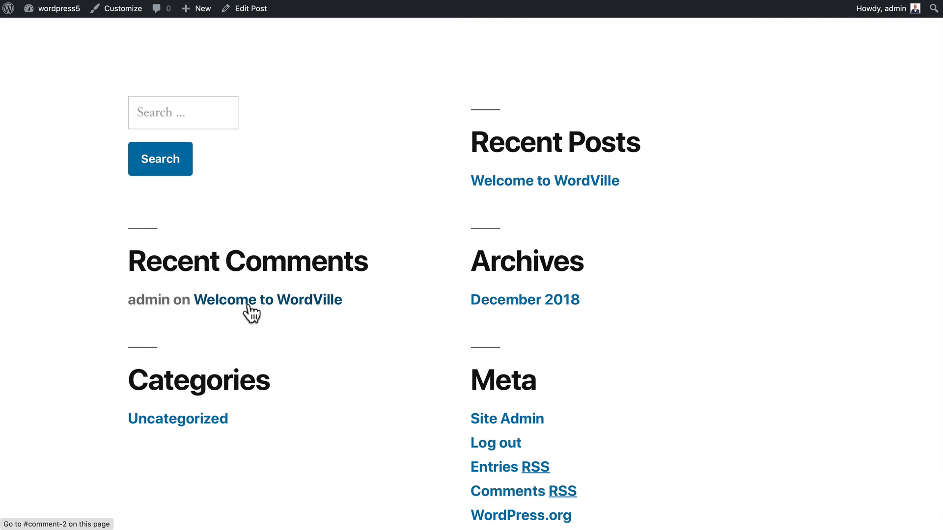
{"action": "mouse_move", "coordinate": [242, 336]}
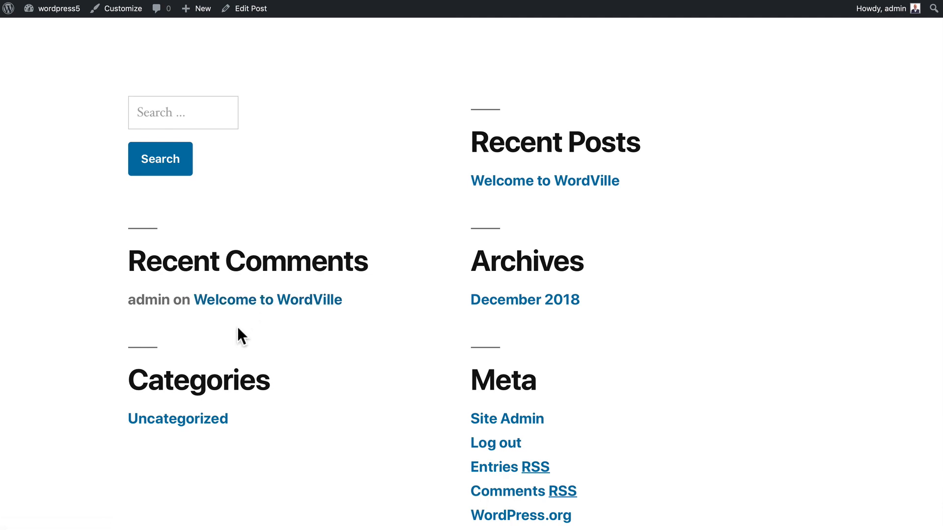
{"action": "mouse_move", "coordinate": [344, 341]}
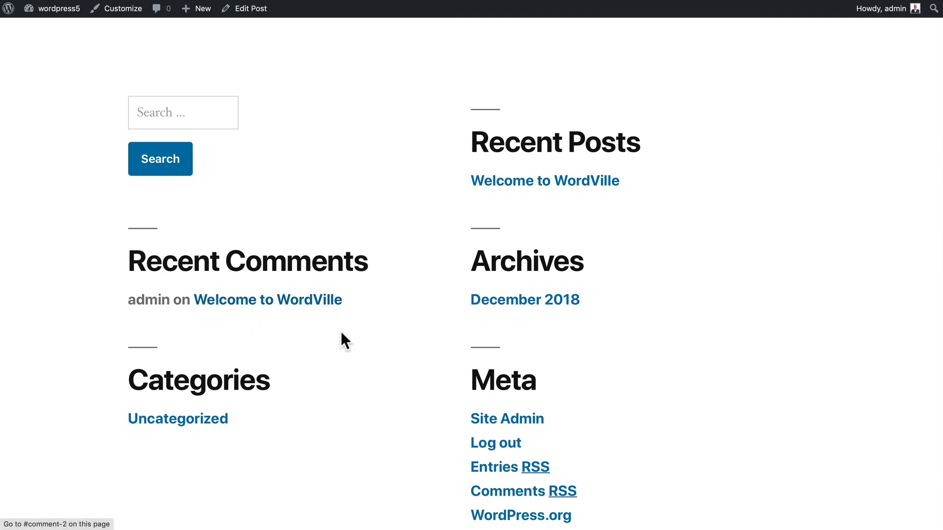
{"action": "mouse_move", "coordinate": [286, 342]}
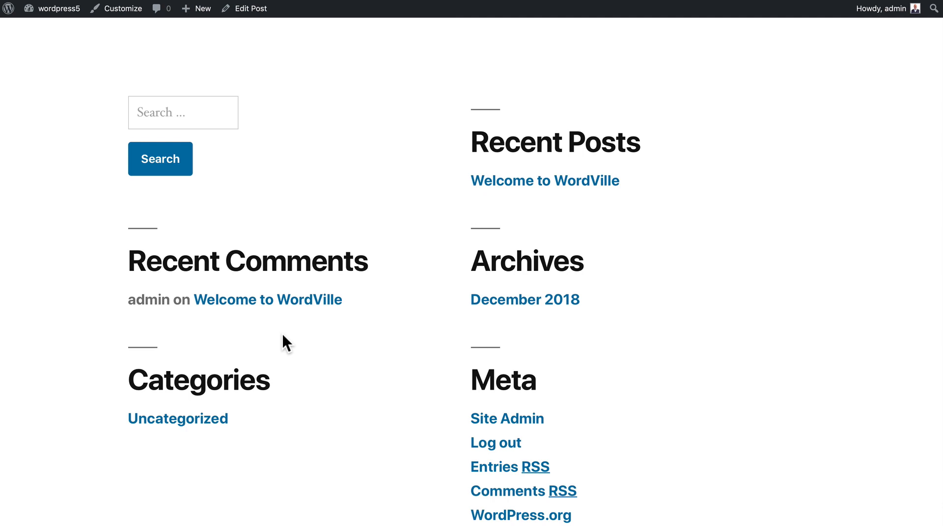